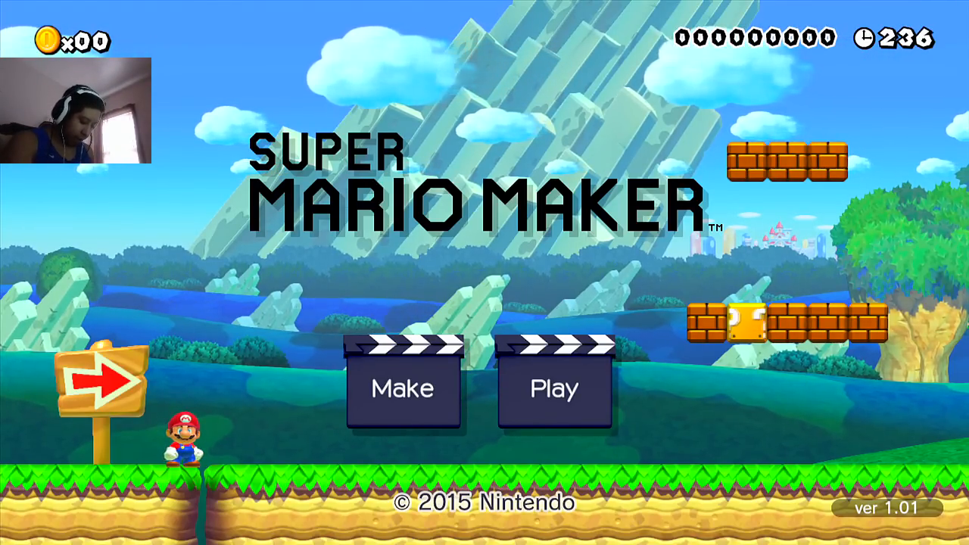
# Step: Choose Play on the title screen, then Course World, reaching its welcome notice
pyautogui.click(553, 388)
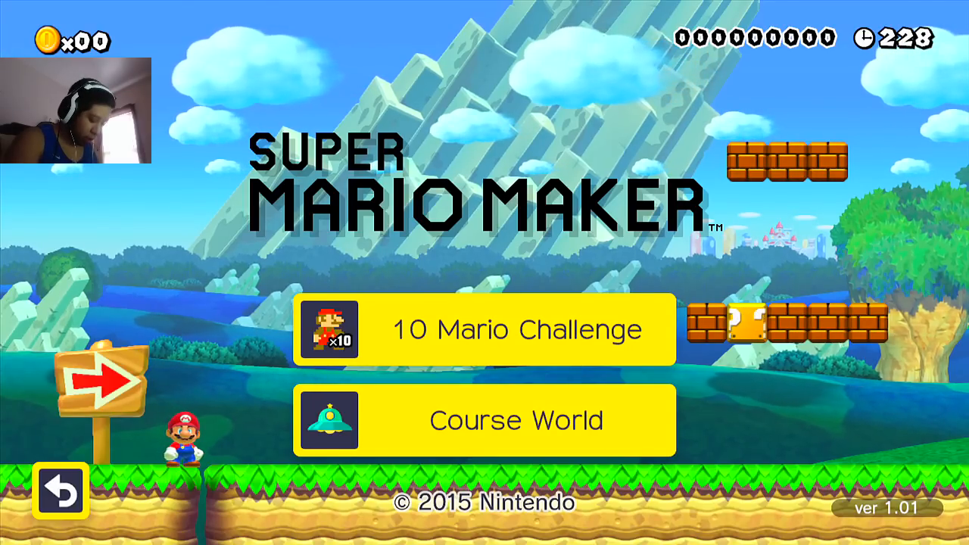
pyautogui.click(485, 420)
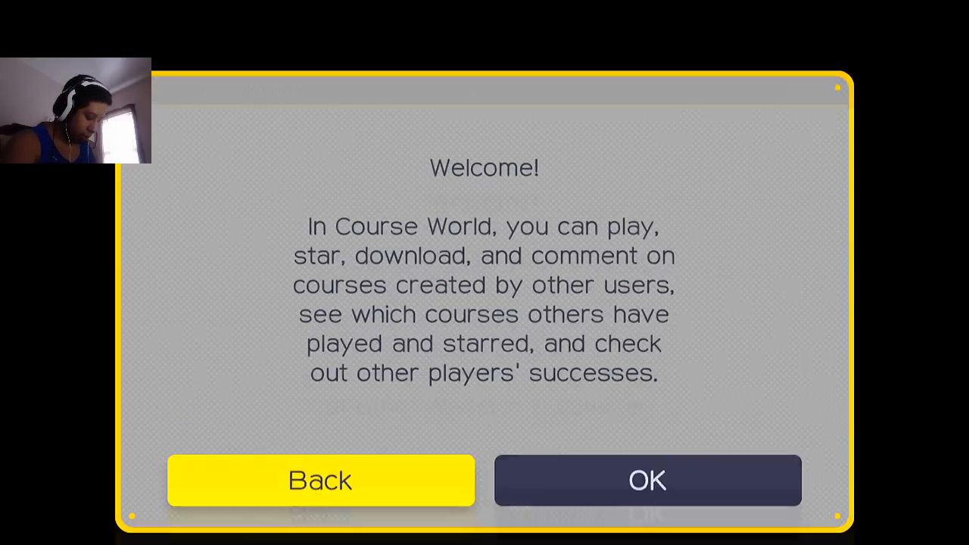
# Step: Dismiss the welcome notice, open Courses, and scroll down the Featured list
pyautogui.click(646, 479)
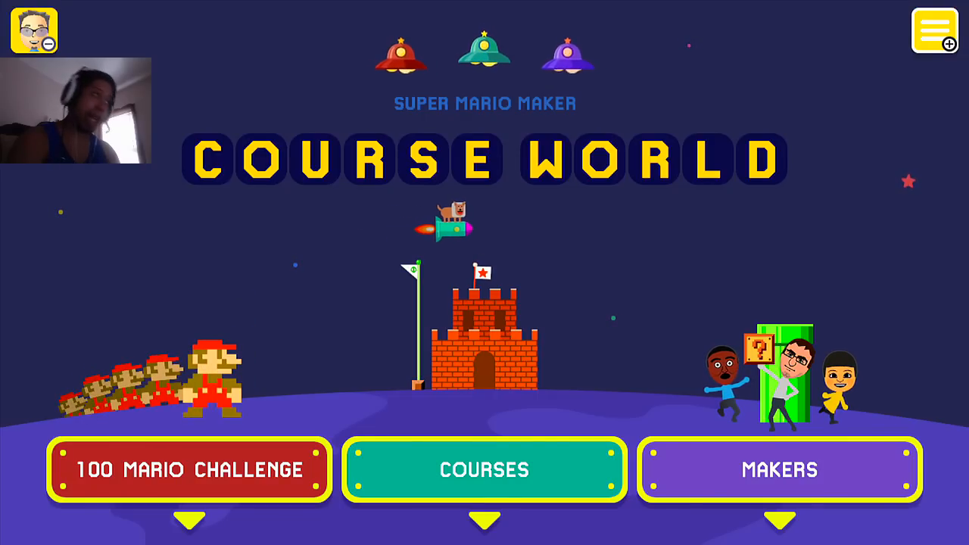
pyautogui.click(190, 469)
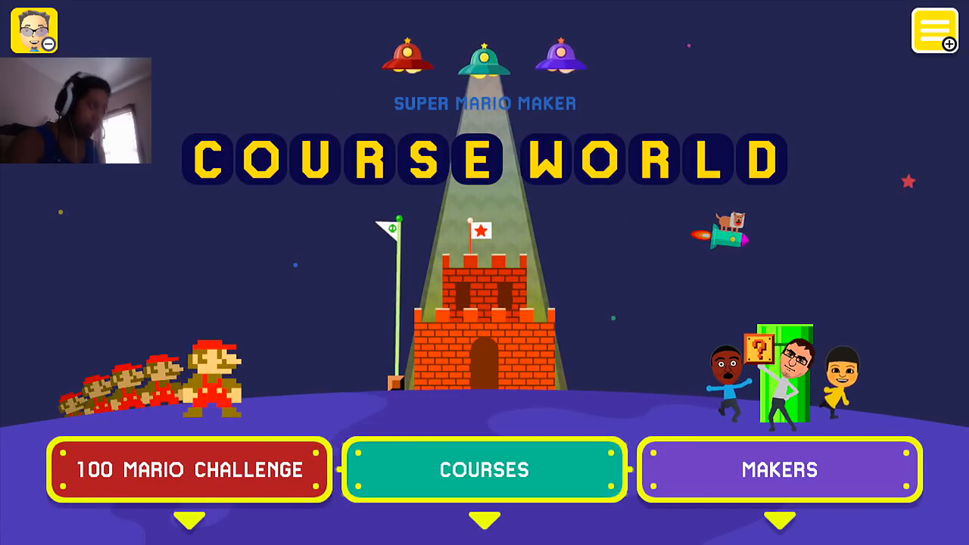
pyautogui.click(484, 469)
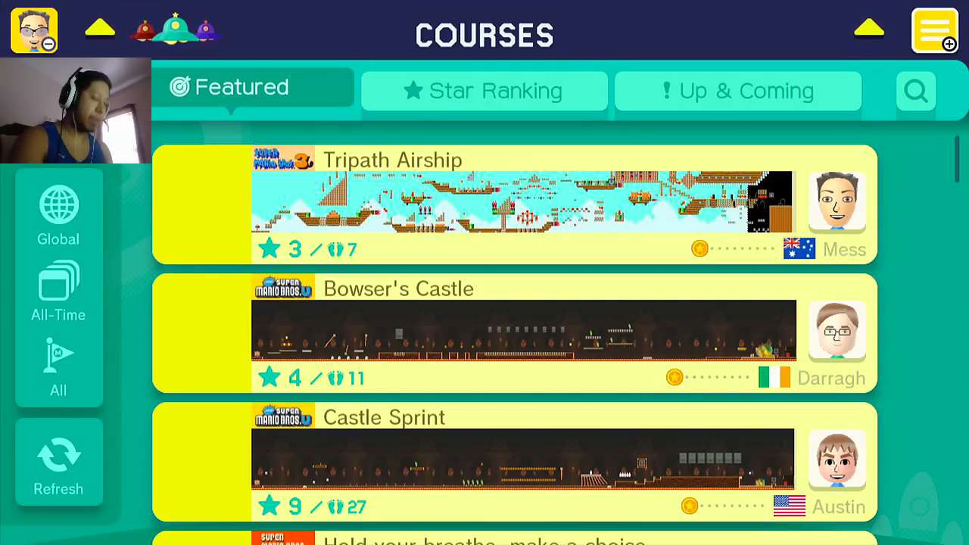
pyautogui.scroll(-3)
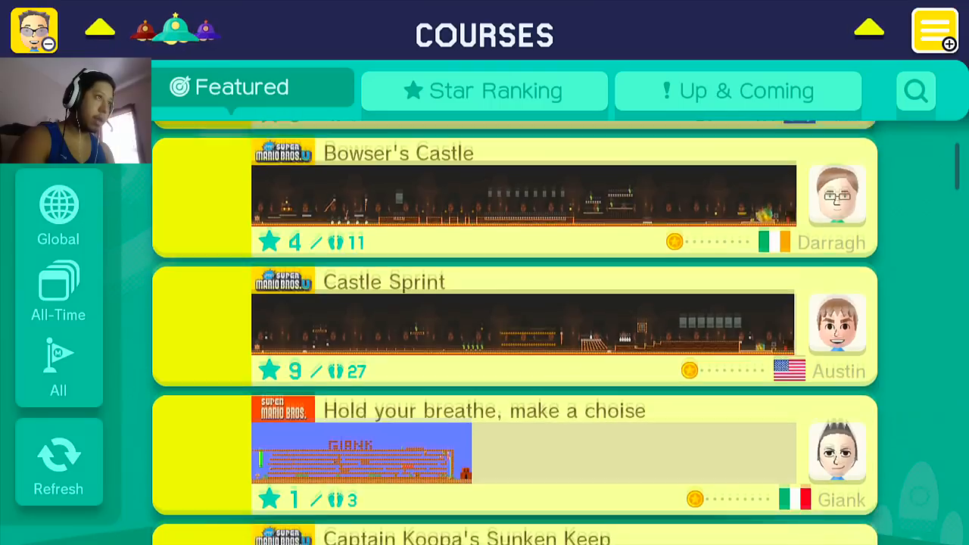
pyautogui.scroll(-3)
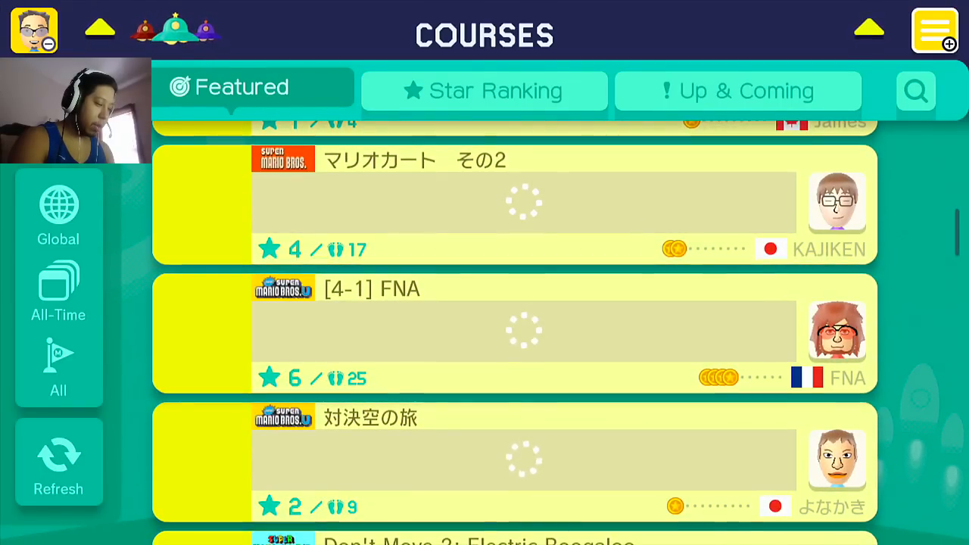
# Step: Switch from the Main Menu to the 10 Mario Challenge with ten lives
pyautogui.click(933, 30)
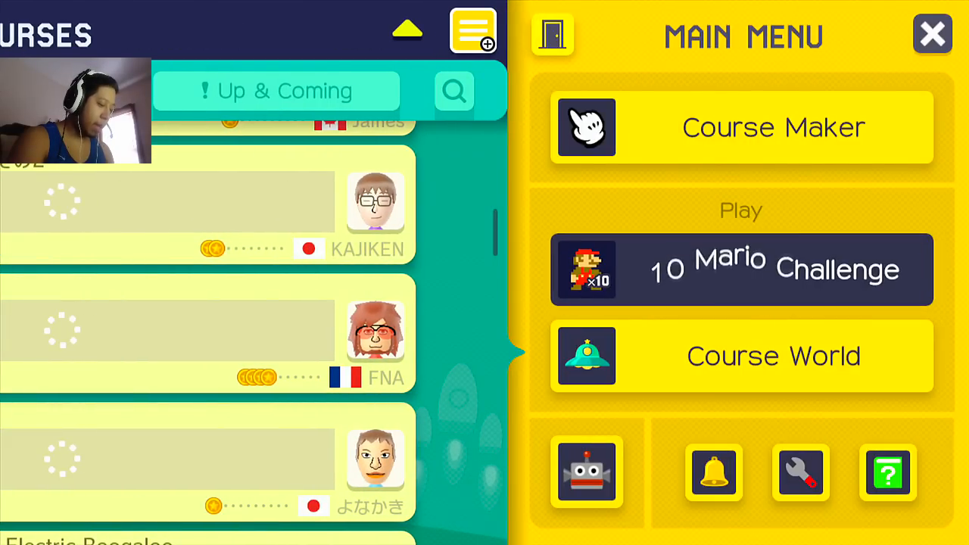
pyautogui.click(740, 269)
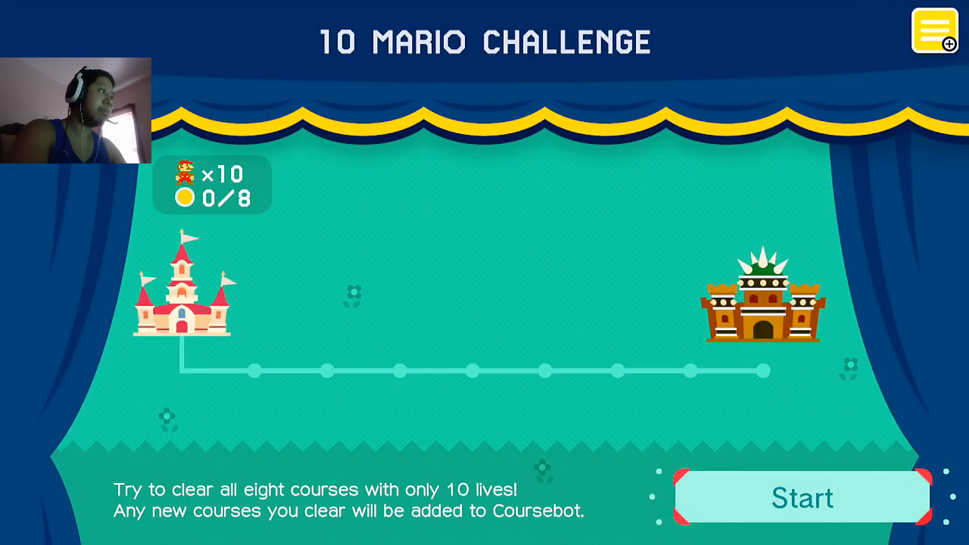
pyautogui.click(801, 497)
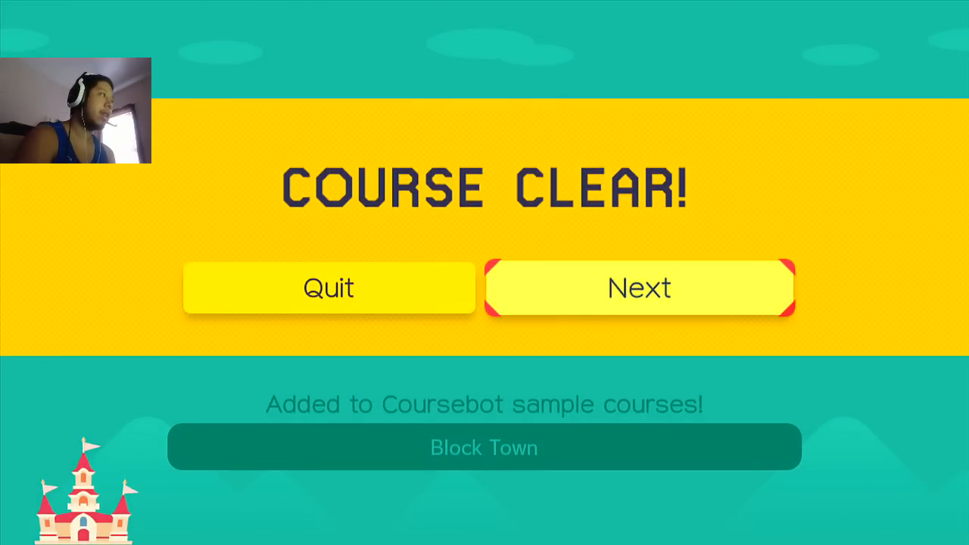
# Step: Advance to the next challenge course and clear it, making two courses cleared
pyautogui.click(638, 288)
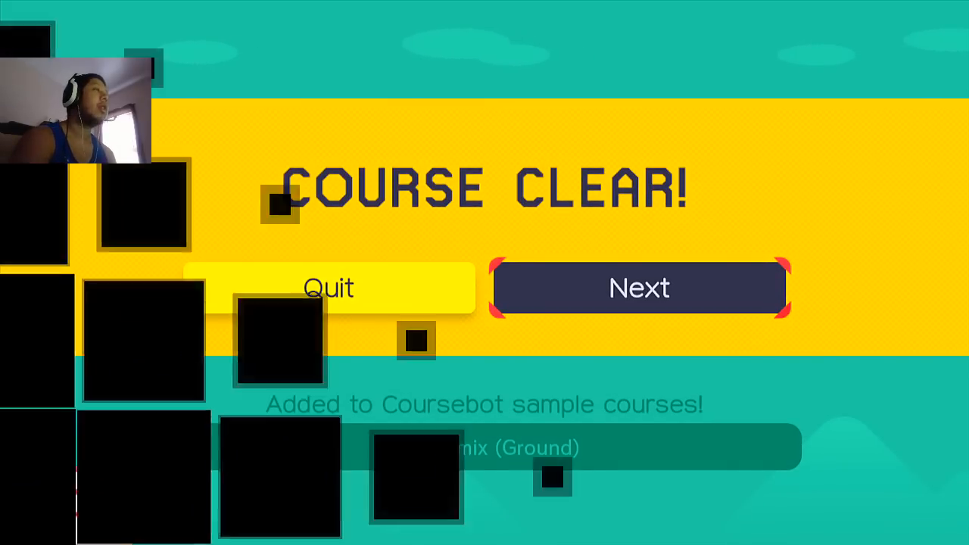
# Step: Continue to Spinning Boo Buddies! and clear it, adding it to Coursebot
pyautogui.click(638, 288)
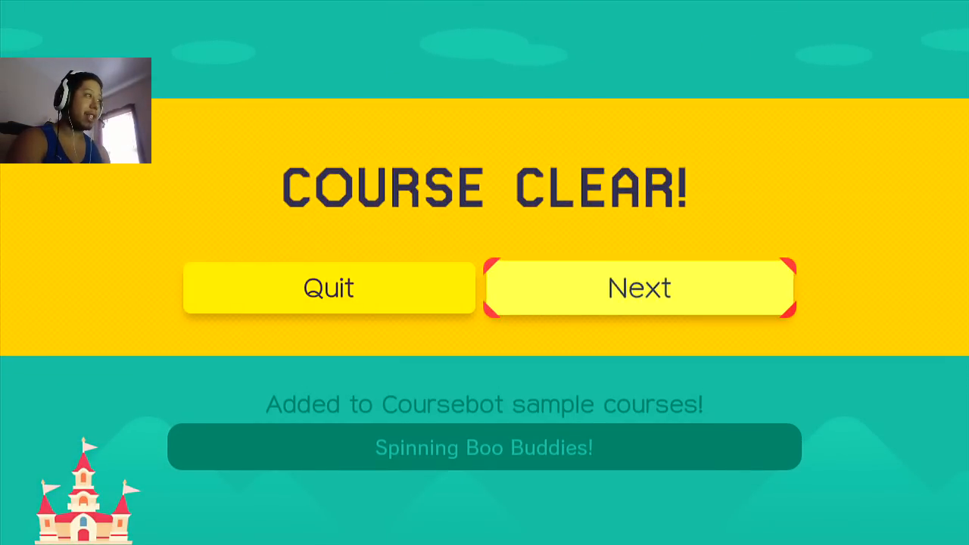
# Step: Continue to A P Switch's Journey and clear it as the fourth course
pyautogui.click(638, 287)
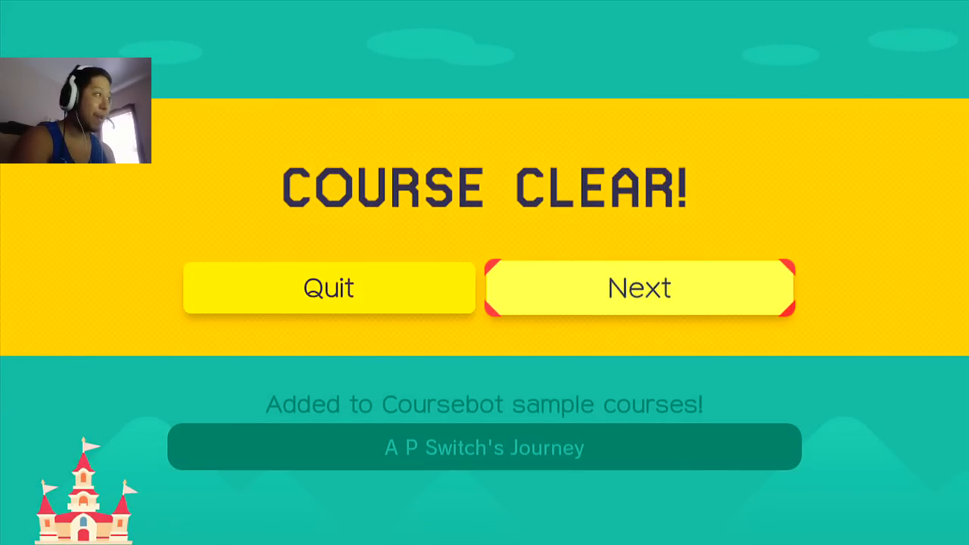
# Step: Move on from A P Switch's Journey and clear Switch It Up!, five courses done
pyautogui.click(639, 288)
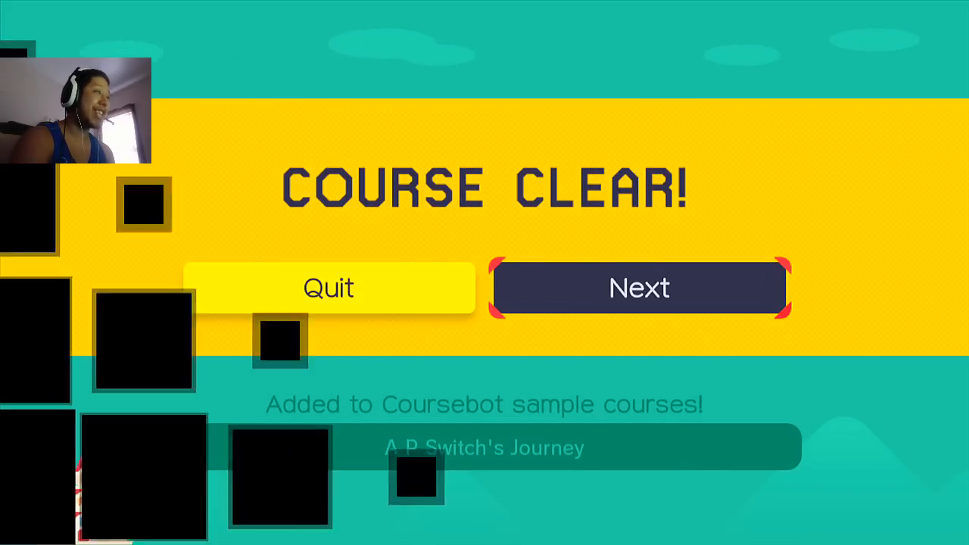
pyautogui.click(638, 287)
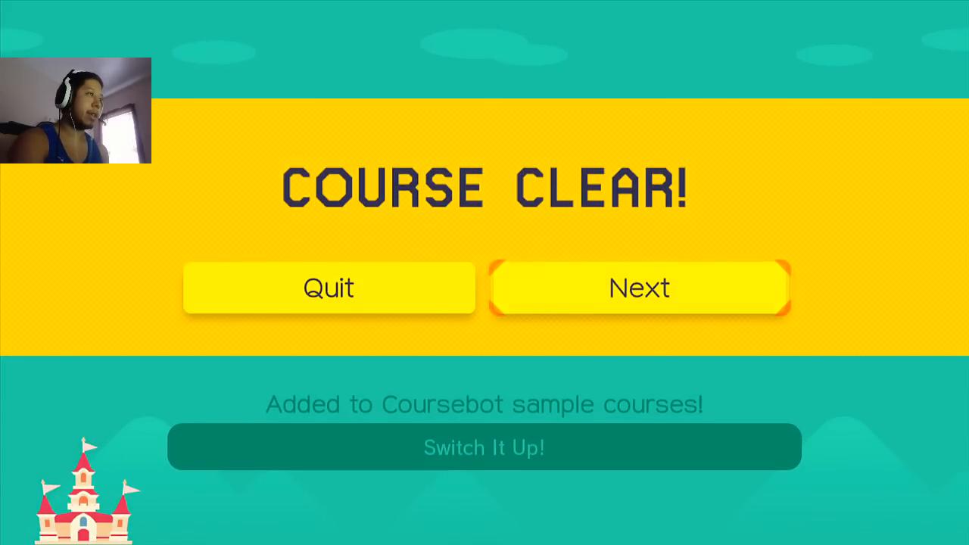
# Step: Continue from Switch It Up! to the next course with nine lives left
pyautogui.click(638, 288)
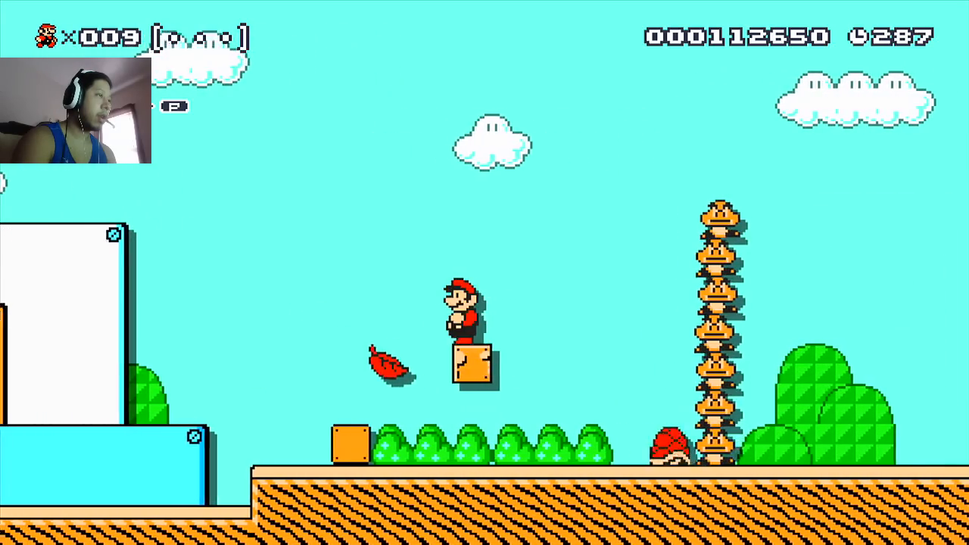
# Step: Grab the Super Leaf beside the Goomba tower to become raccoon Mario
pyautogui.press('right')
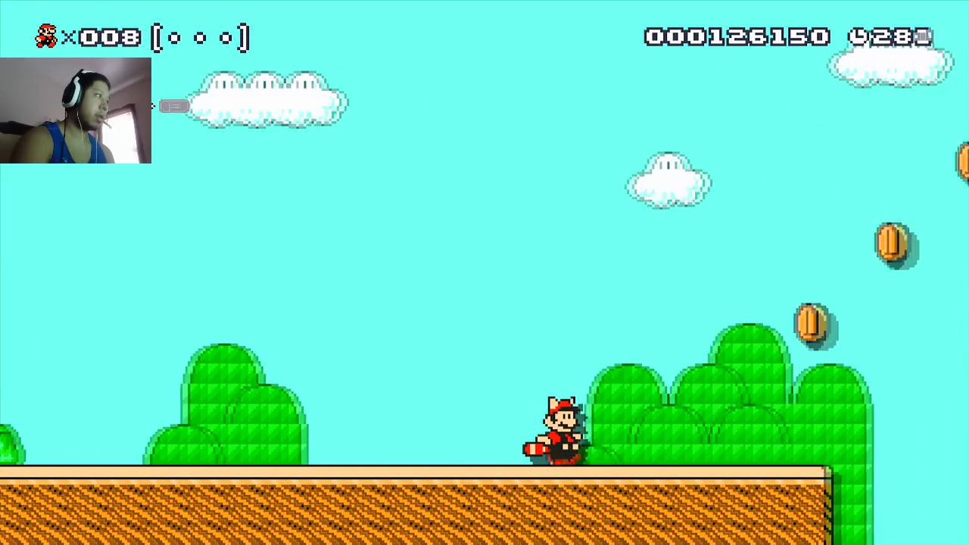
# Step: Run Raccoon Mario right through the grassland toward the lava castle course
pyautogui.press('Right')
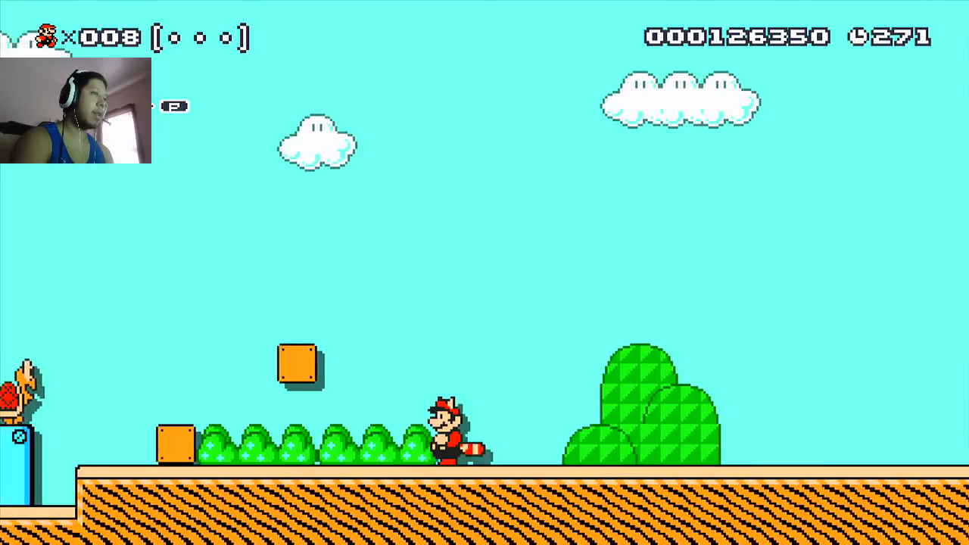
pyautogui.press('right')
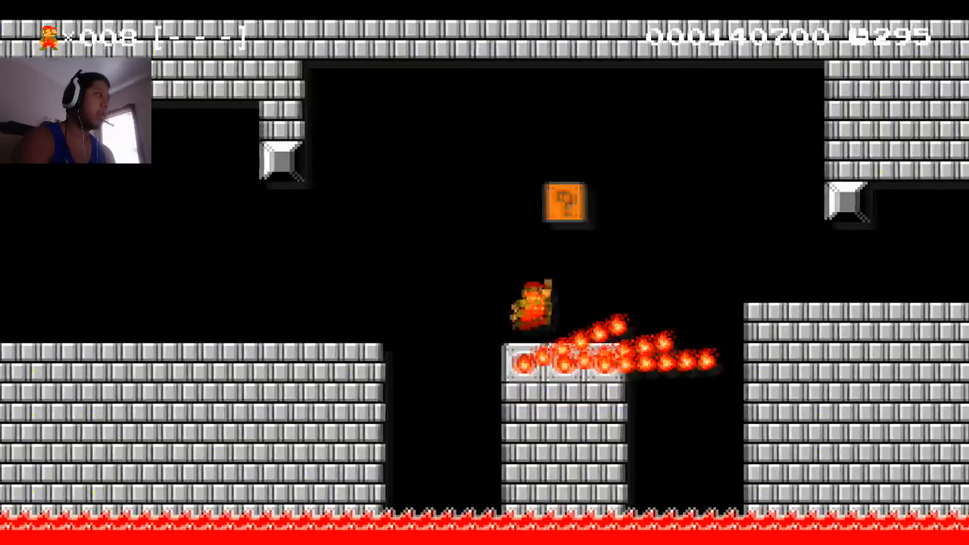
# Step: Jump past the fire bar and run the 1-4 Remix castle to COURSE CLEAR
pyautogui.press('up')
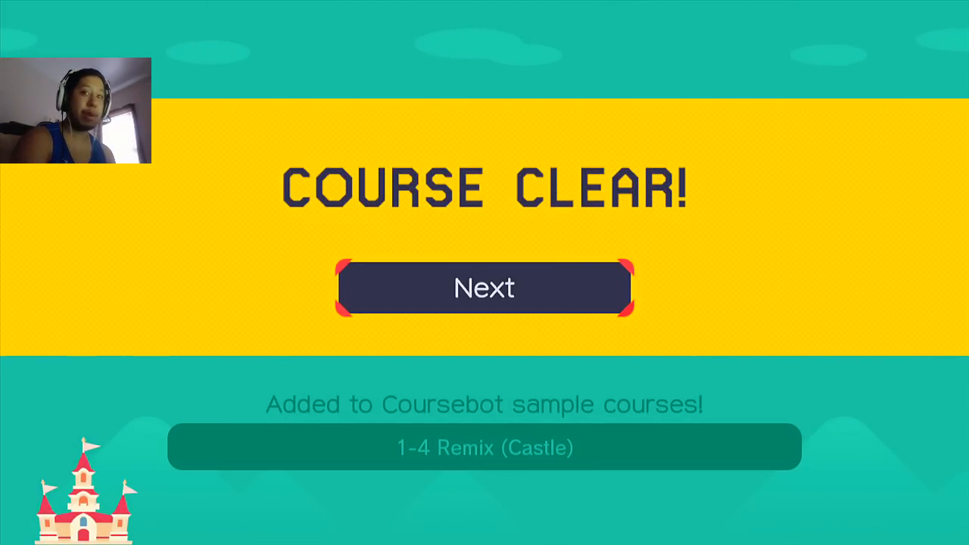
# Step: Continue from the course clear result back to the 10 Mario Challenge start screen
pyautogui.click(484, 288)
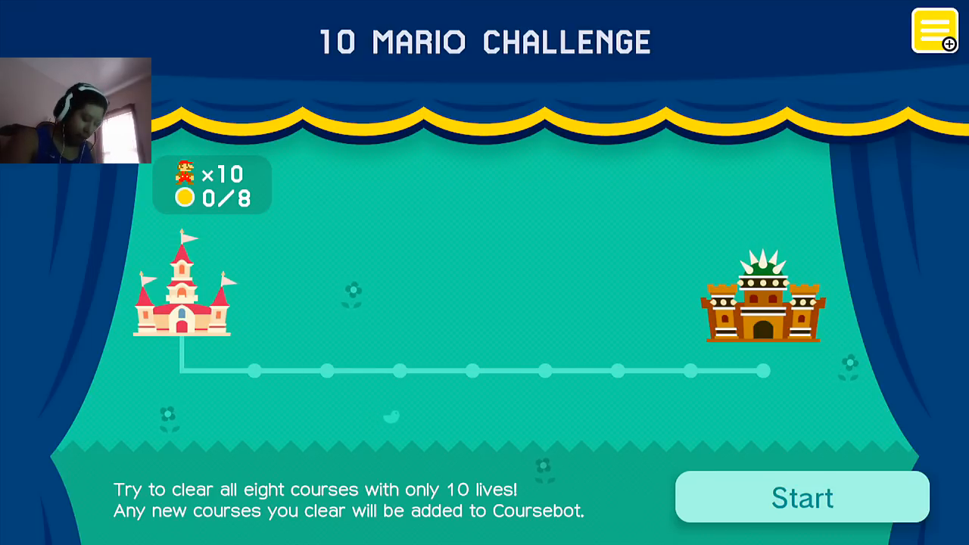
# Step: Go from the Main Menu into Course World and browse the Featured course list
pyautogui.click(934, 30)
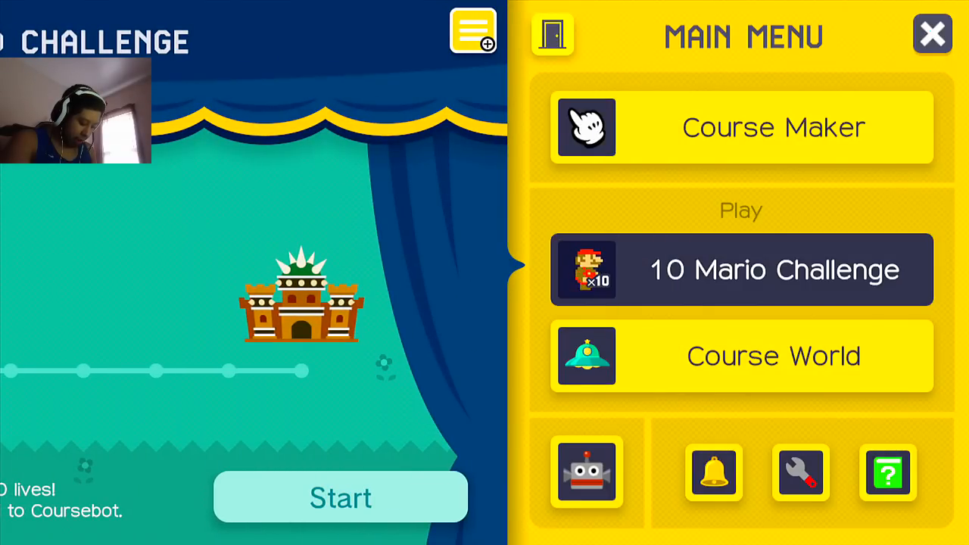
pyautogui.click(741, 356)
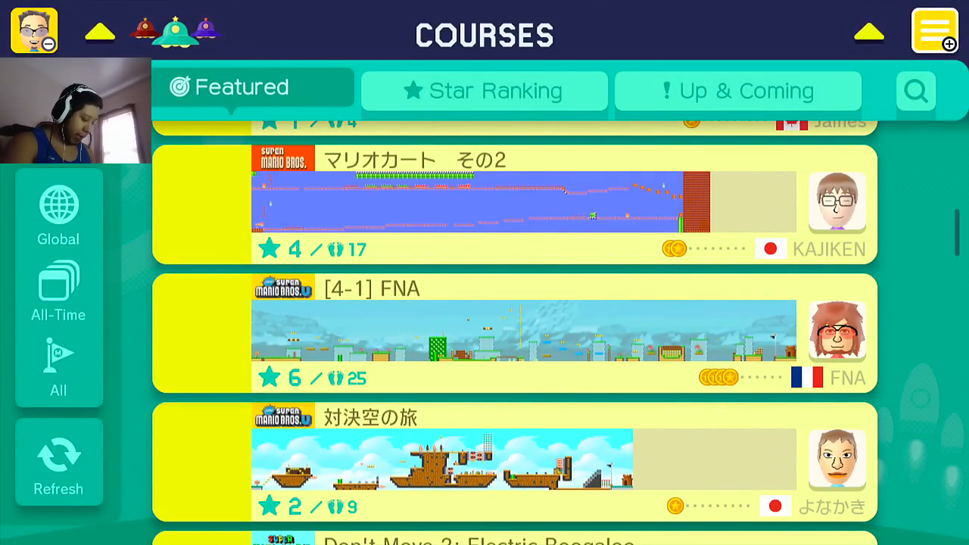
pyautogui.click(59, 462)
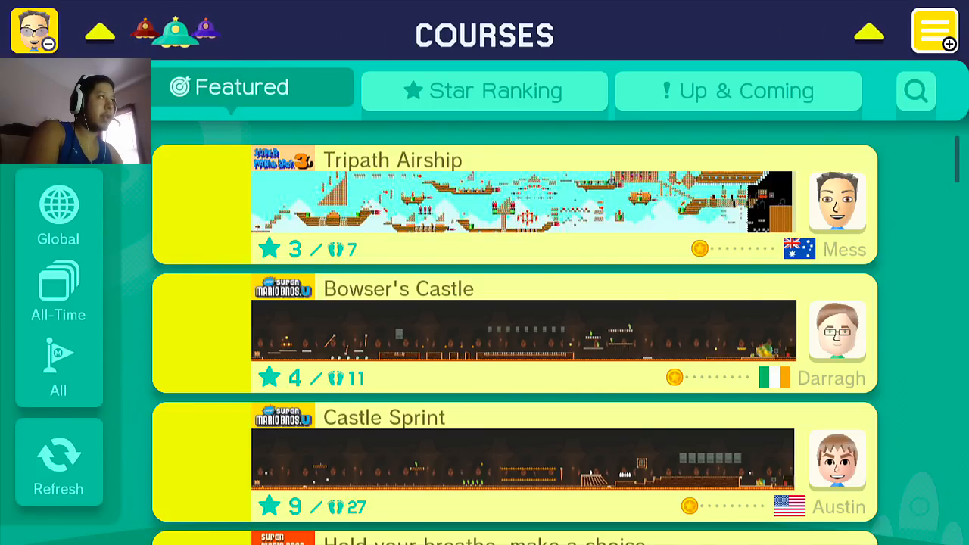
# Step: On the Star Ranking tab, open the #1 course 'Don't press anything' and play it
pyautogui.click(484, 90)
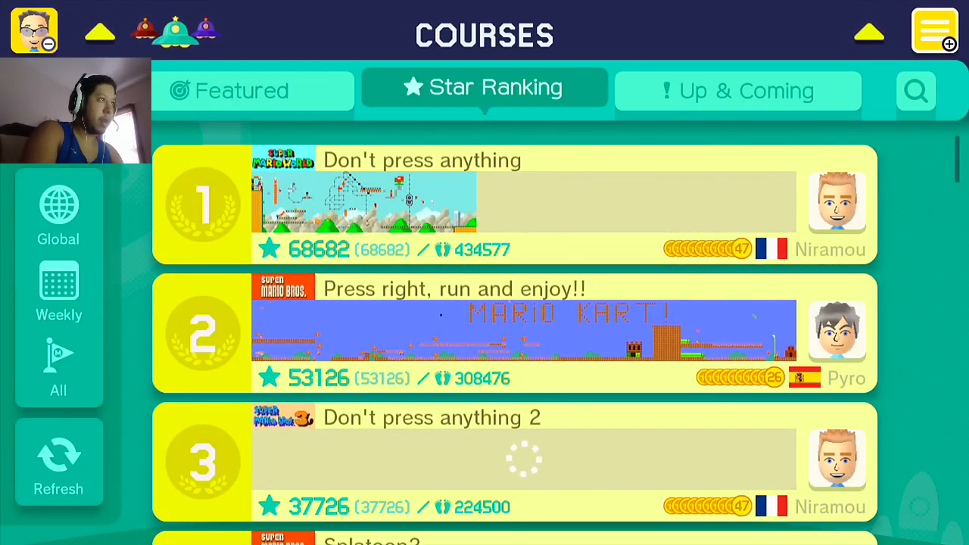
pyautogui.click(523, 202)
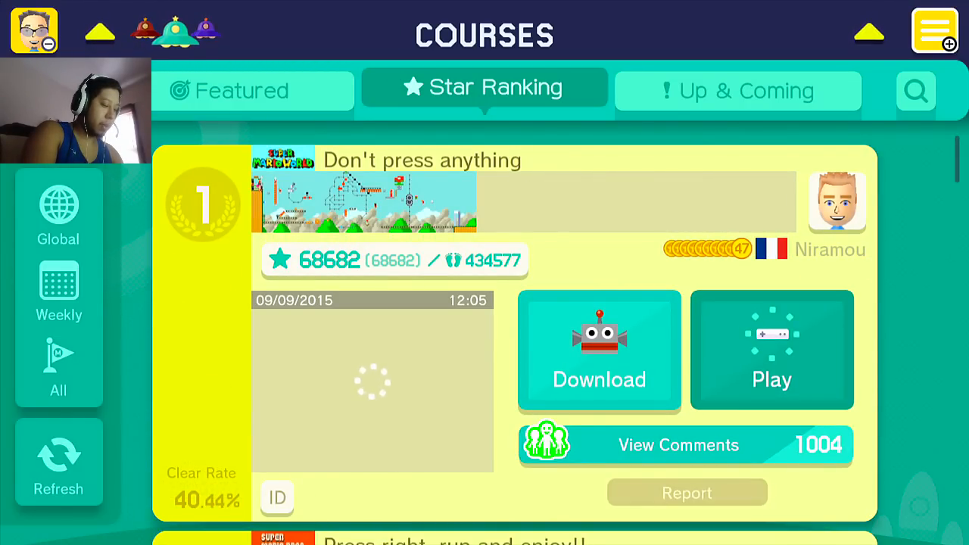
pyautogui.click(771, 350)
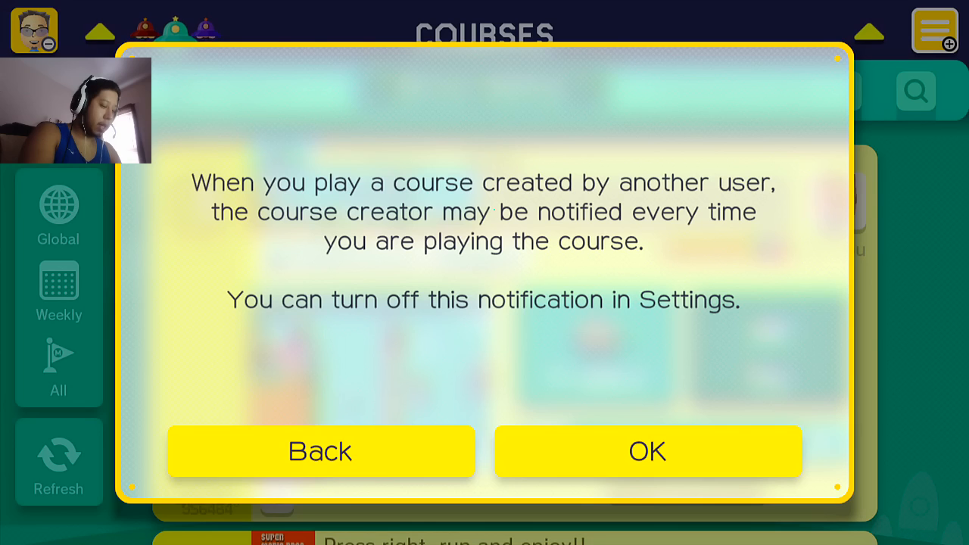
# Step: Accept the creator notice and play 'Don't press anything' to its finish screen
pyautogui.click(647, 451)
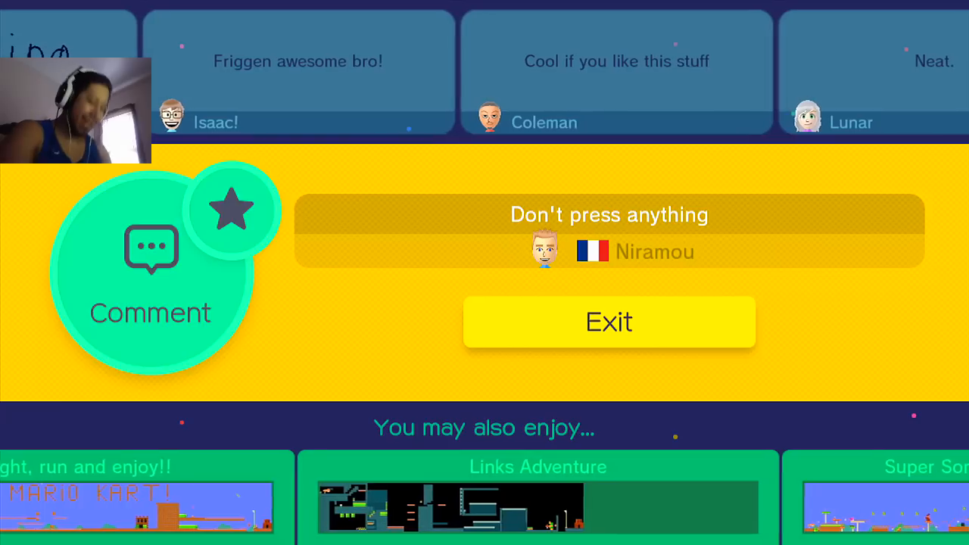
# Step: Give 'Don't press anything' a star and exit to the Star Ranking list
pyautogui.click(232, 210)
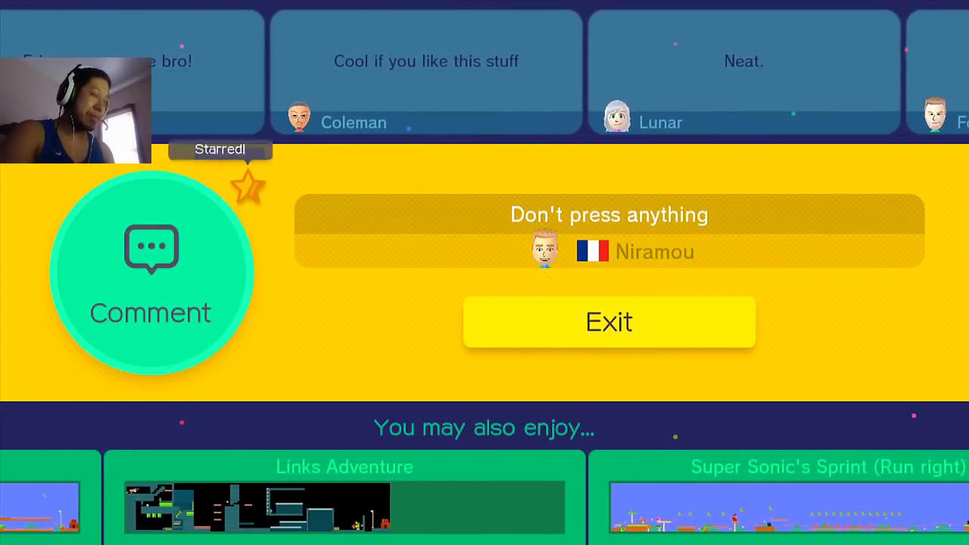
pyautogui.click(607, 321)
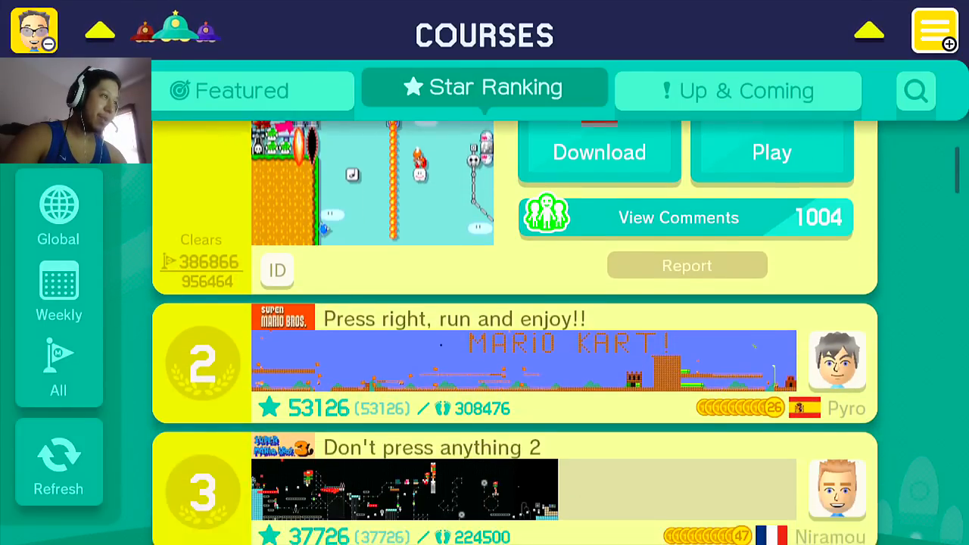
# Step: Open the #2 course 'Press right, run and enjoy!!' and play it through
pyautogui.scroll(-3)
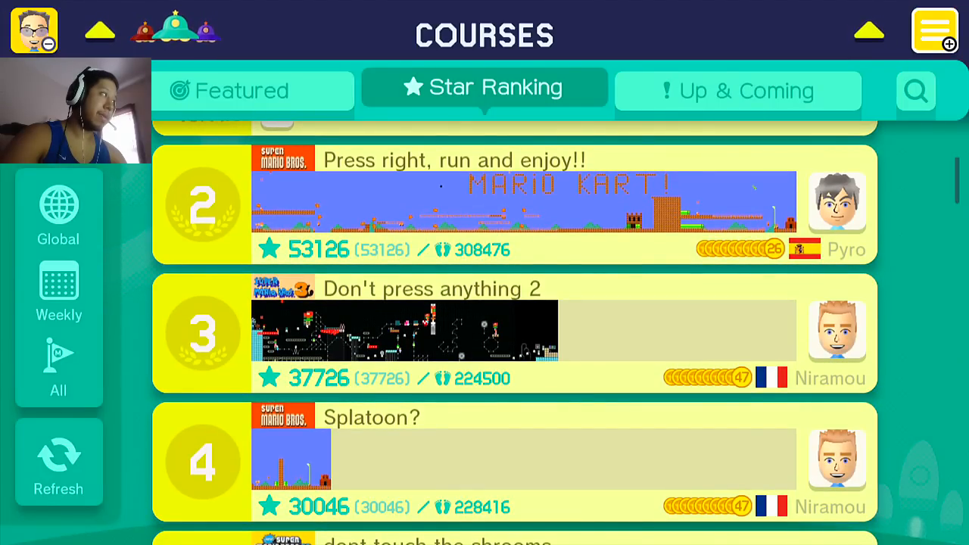
pyautogui.click(514, 201)
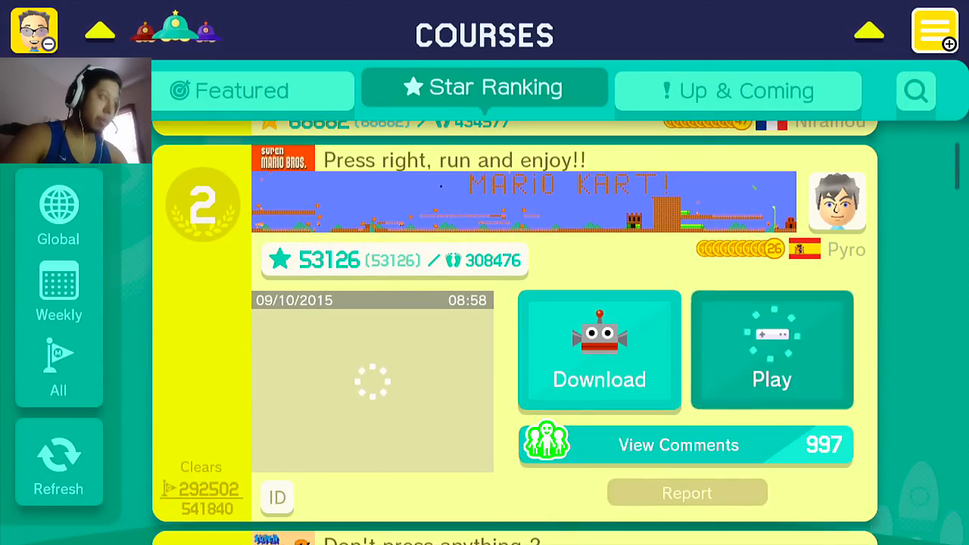
pyautogui.click(771, 350)
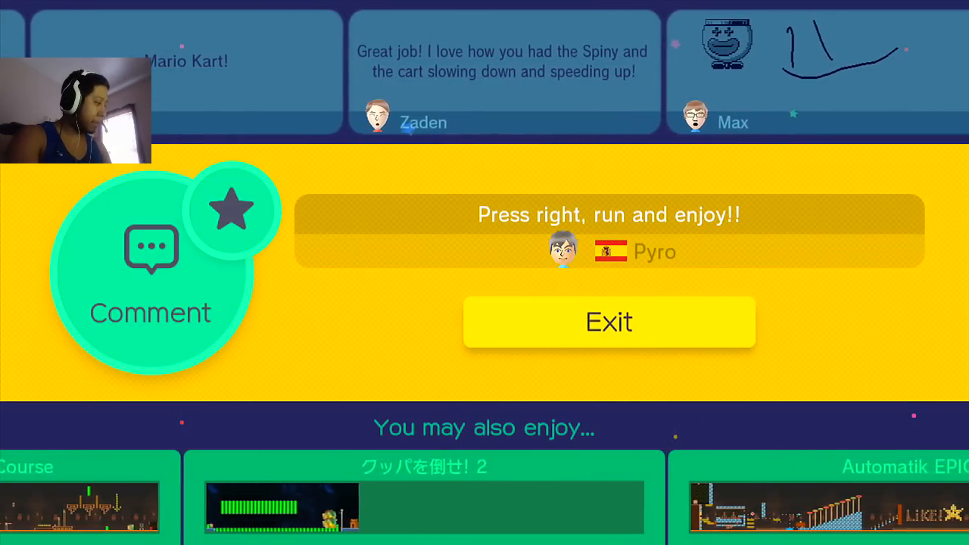
# Step: Star 'Press right, run and enjoy!!' and exit back to the Star Ranking list
pyautogui.click(232, 210)
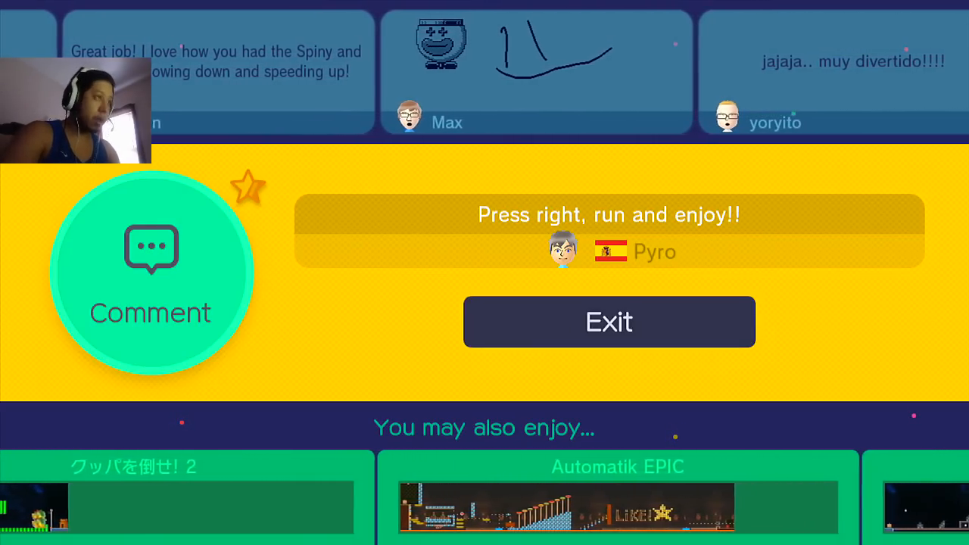
pyautogui.click(608, 321)
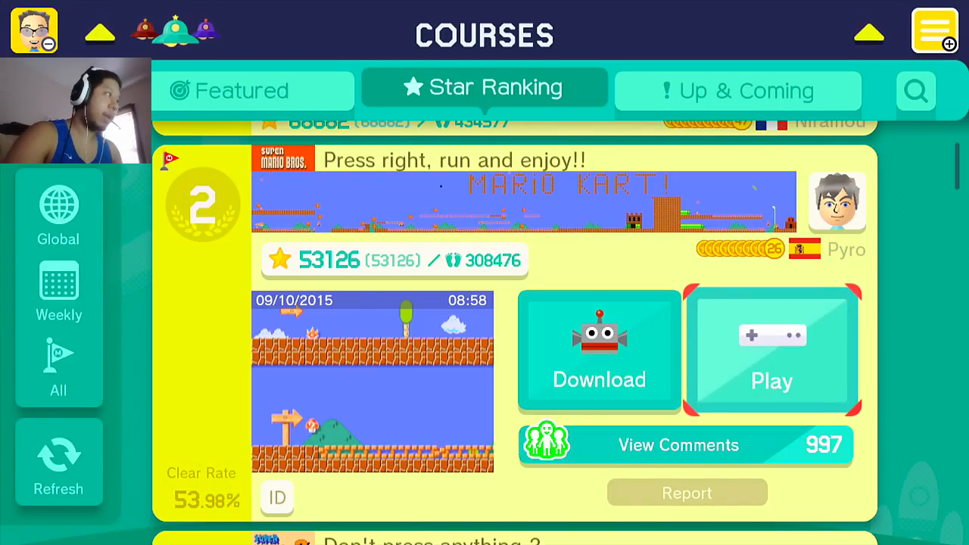
# Step: Scroll to the #3 course 'Don't press anything 2' and play it through
pyautogui.scroll(-3)
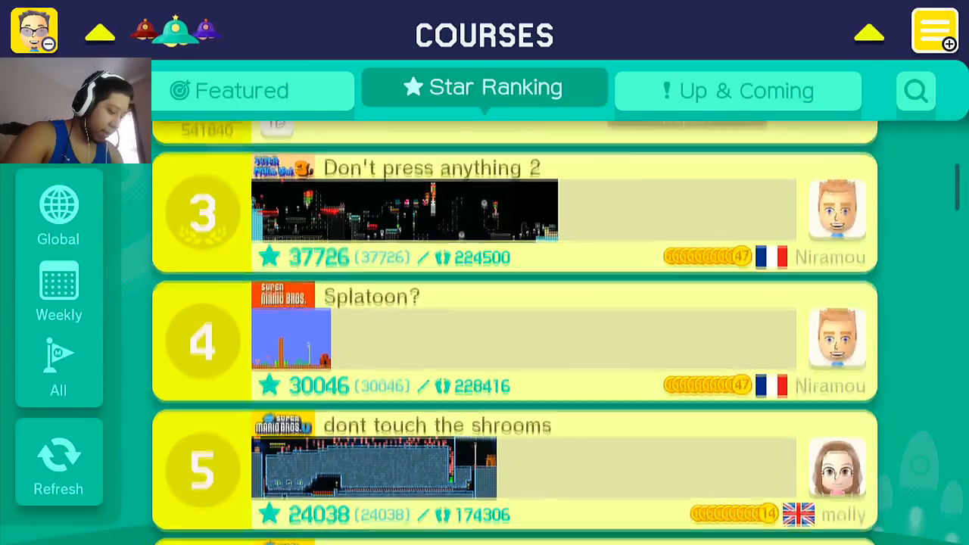
pyautogui.scroll(-3)
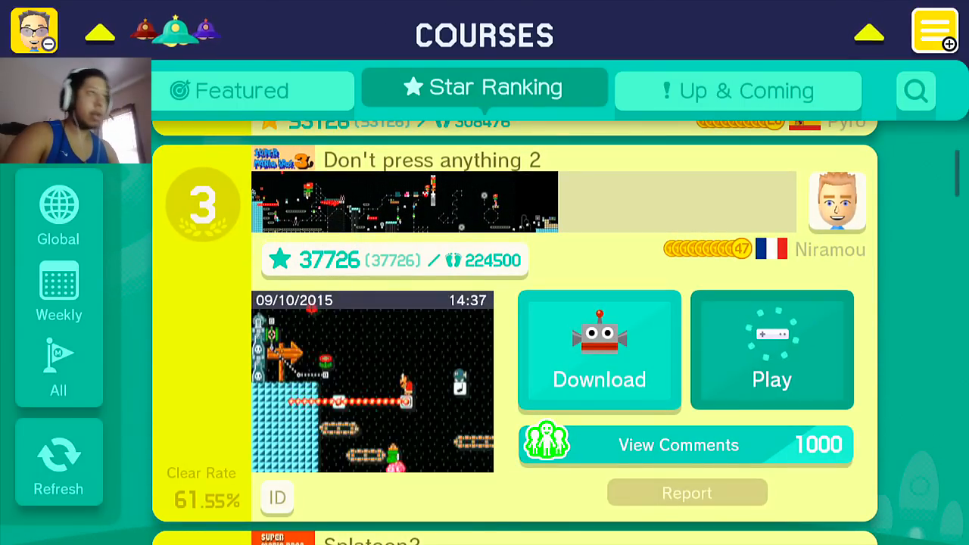
pyautogui.click(771, 350)
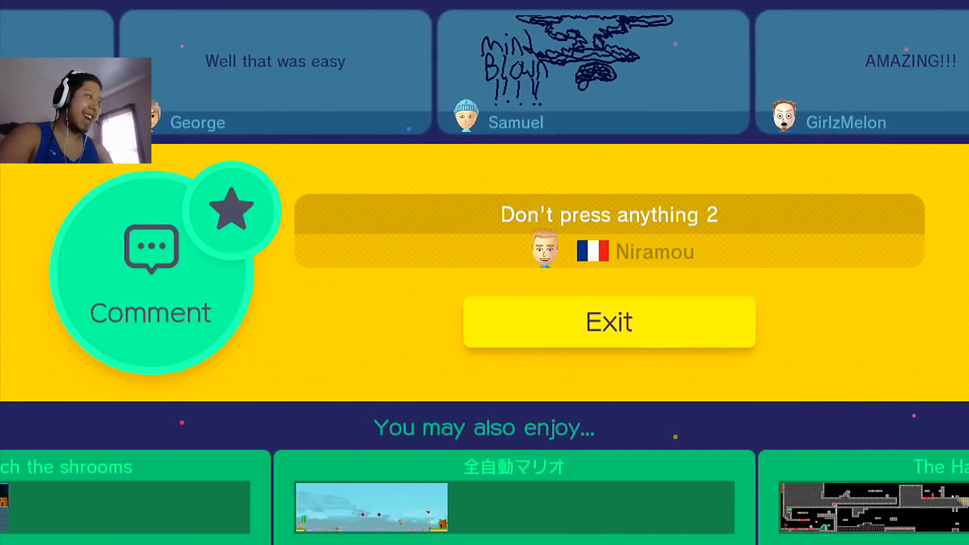
# Step: Star 'Don't press anything 2' and return to the Star Ranking list
pyautogui.click(232, 209)
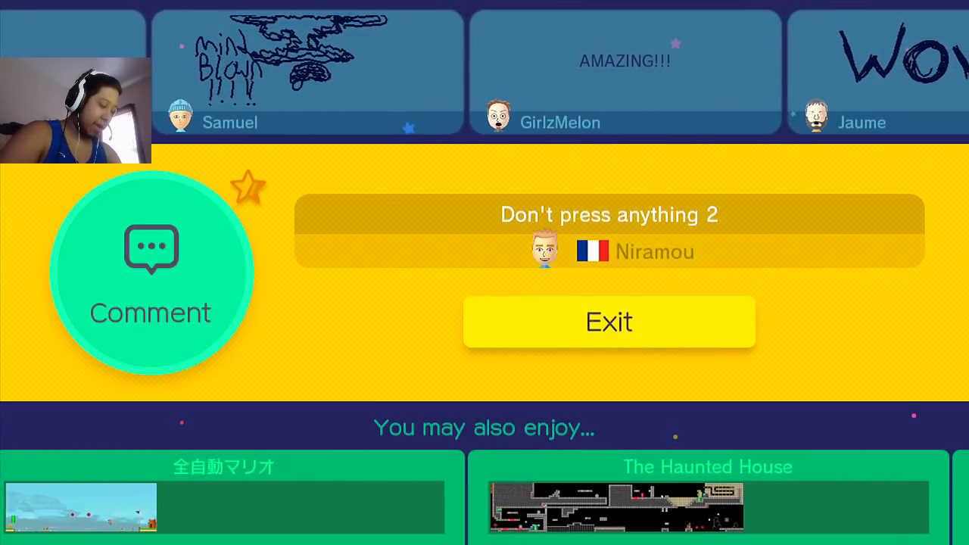
pyautogui.click(608, 321)
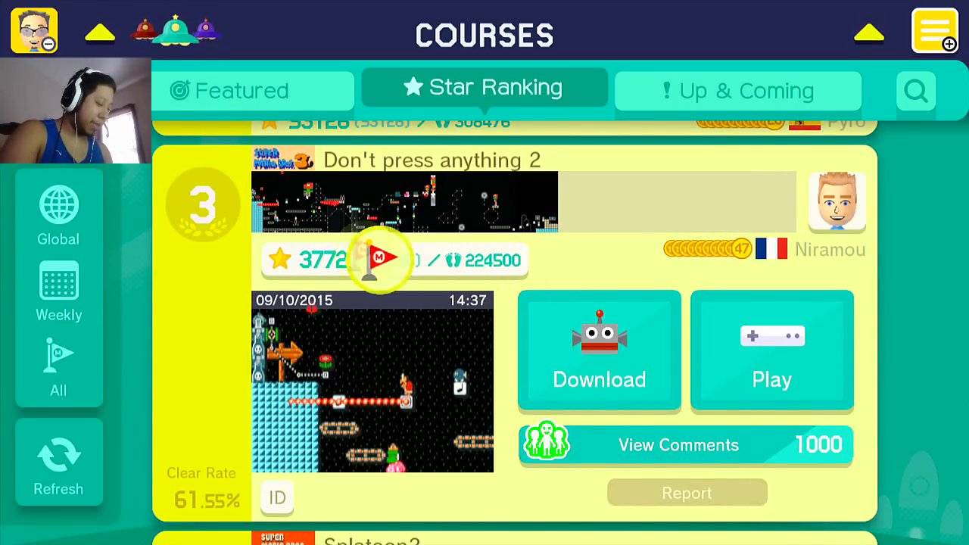
pyautogui.scroll(-3)
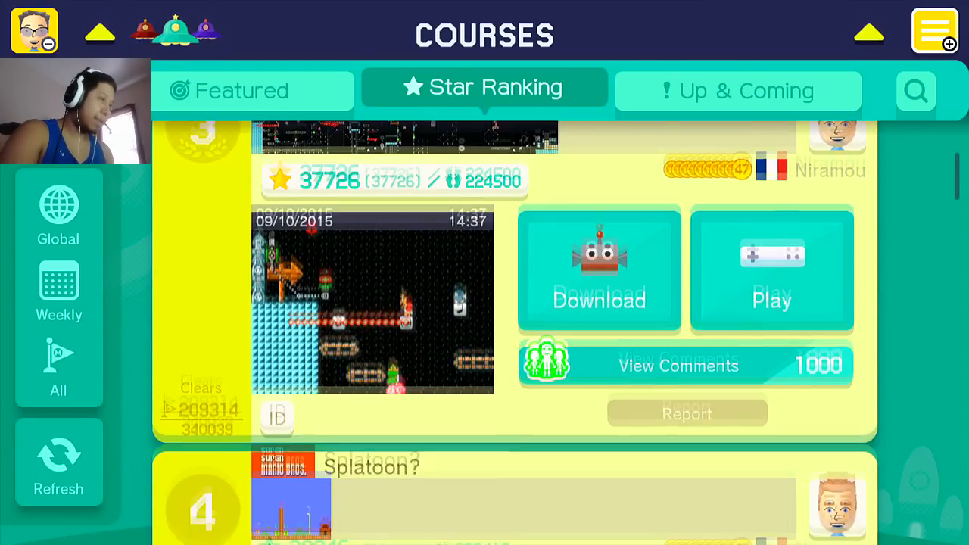
pyautogui.scroll(-3)
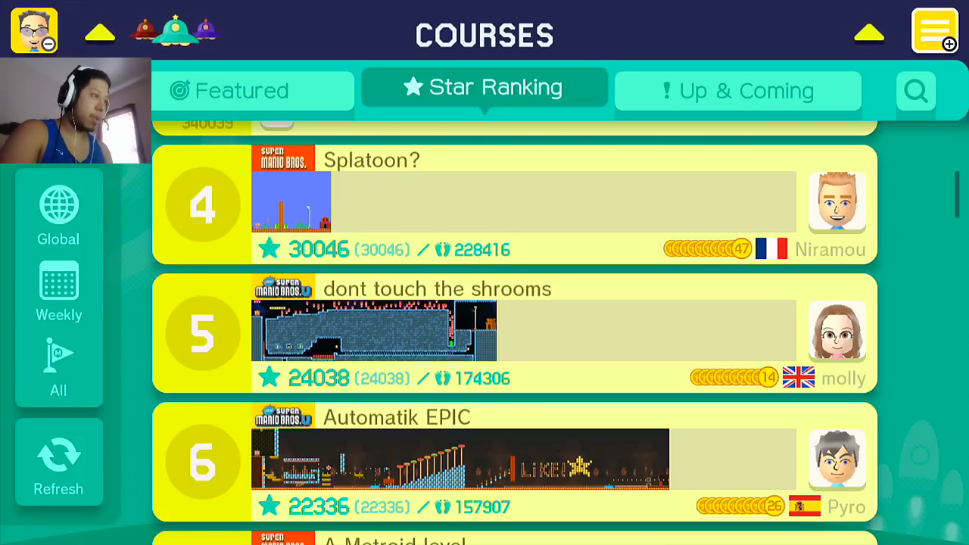
# Step: Scroll down the Star Ranking list until Super Meat Bros. at rank 16 appears
pyautogui.scroll(-3)
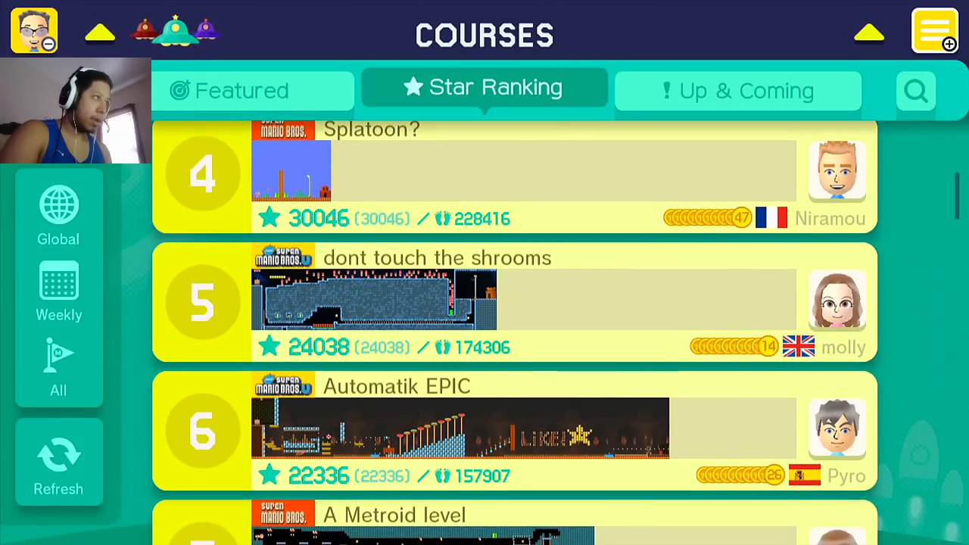
pyautogui.scroll(-3)
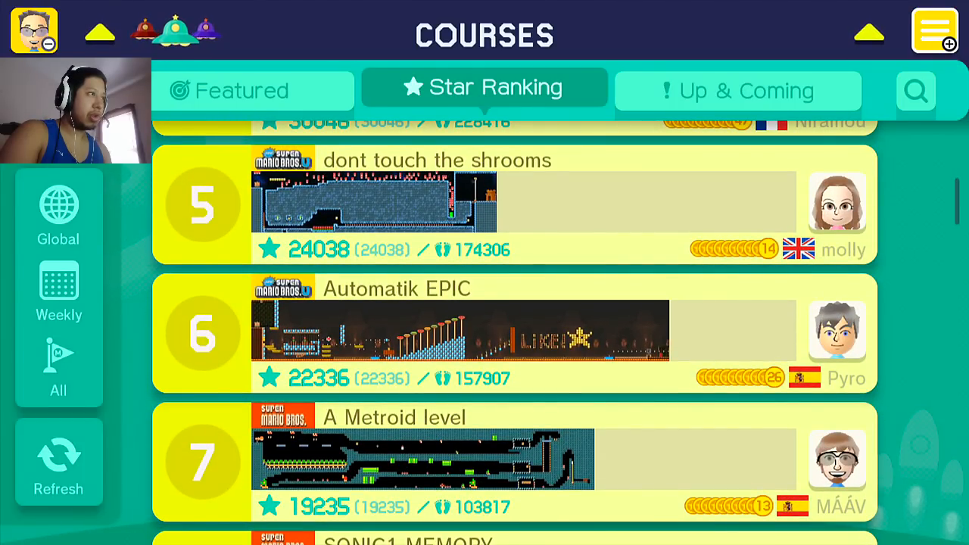
pyautogui.scroll(-3)
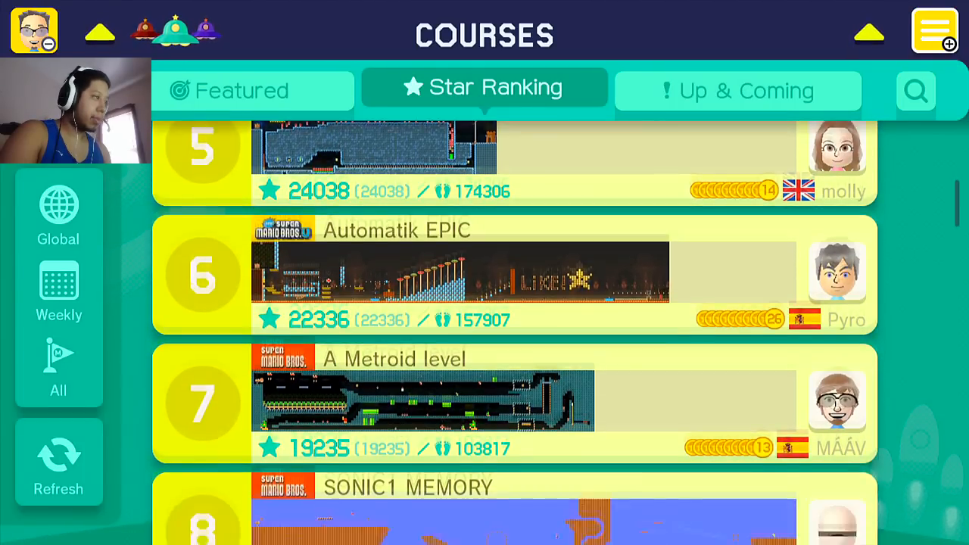
pyautogui.scroll(-3)
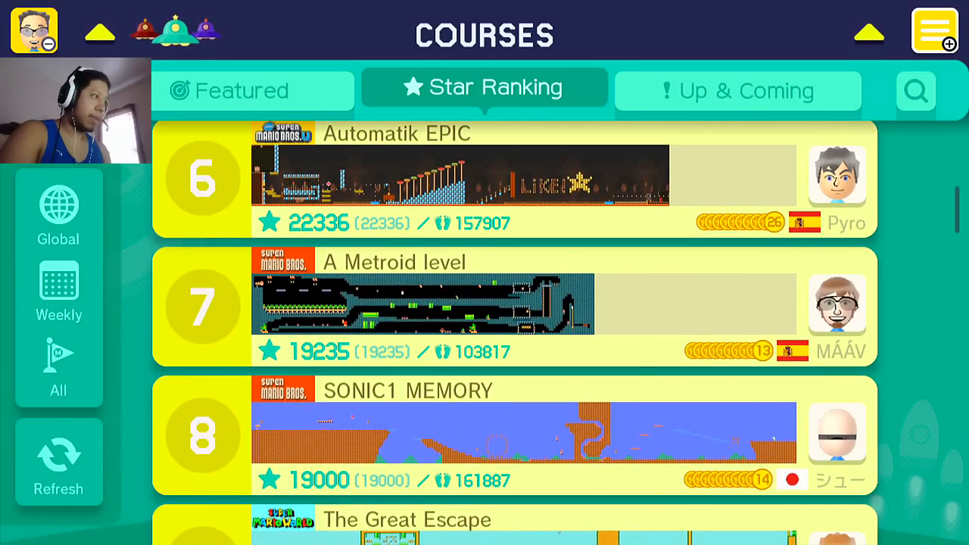
pyautogui.scroll(-3)
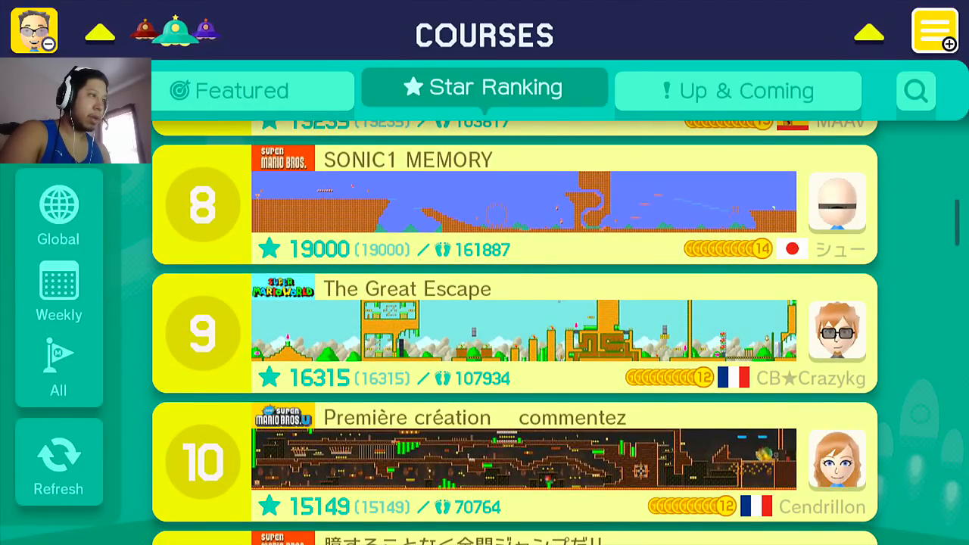
pyautogui.scroll(-3)
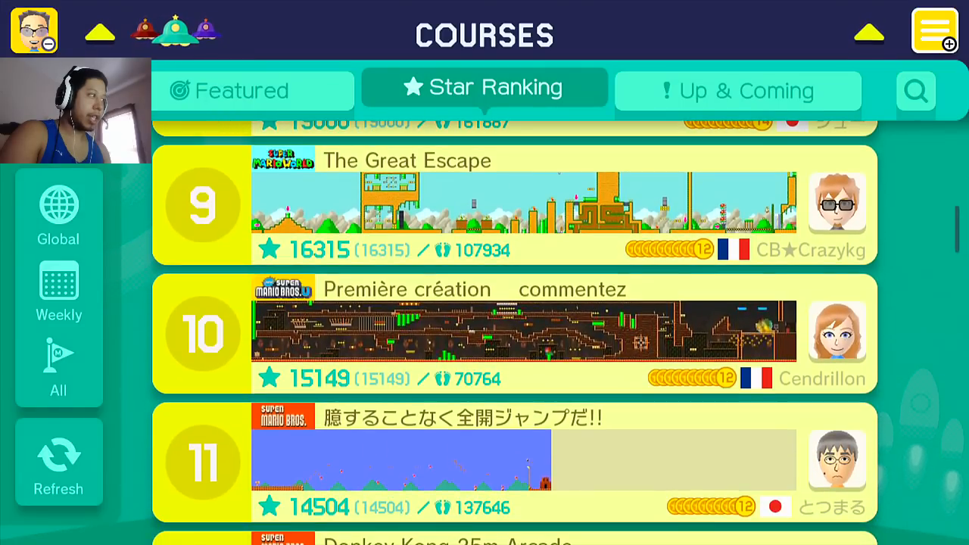
pyautogui.scroll(-3)
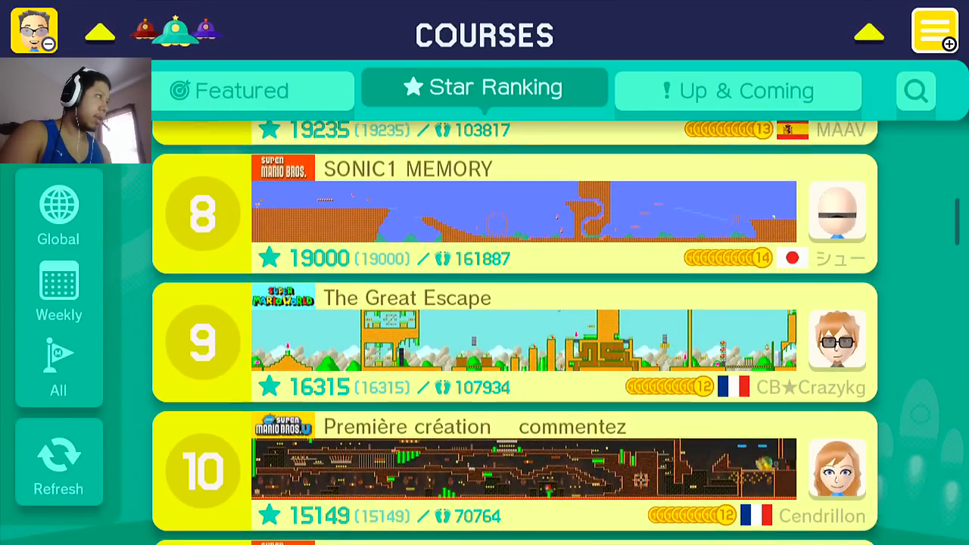
pyautogui.scroll(-3)
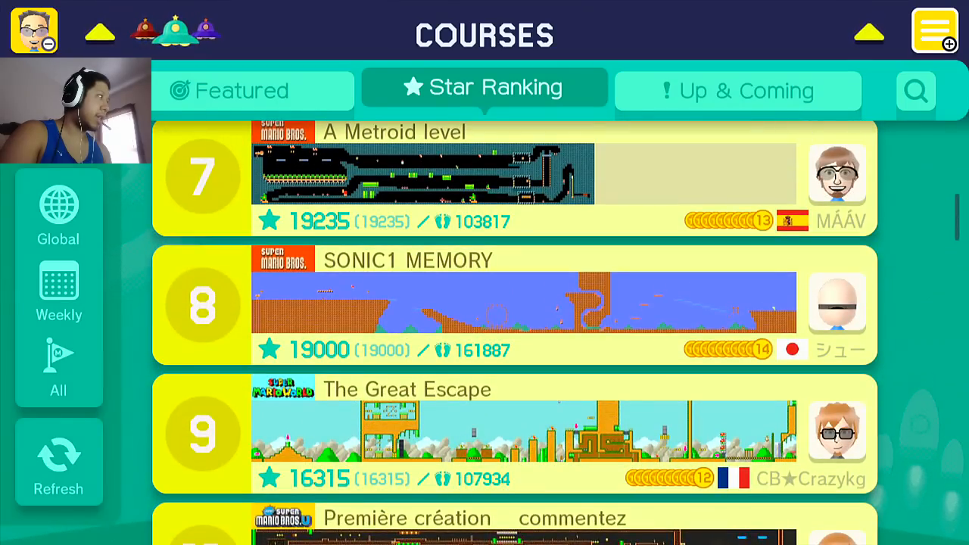
pyautogui.scroll(-3)
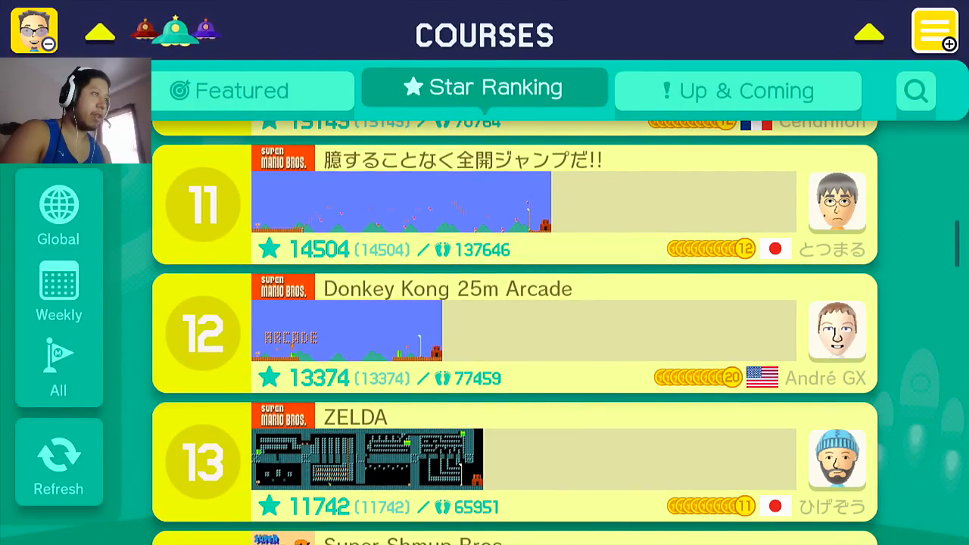
pyautogui.scroll(-3)
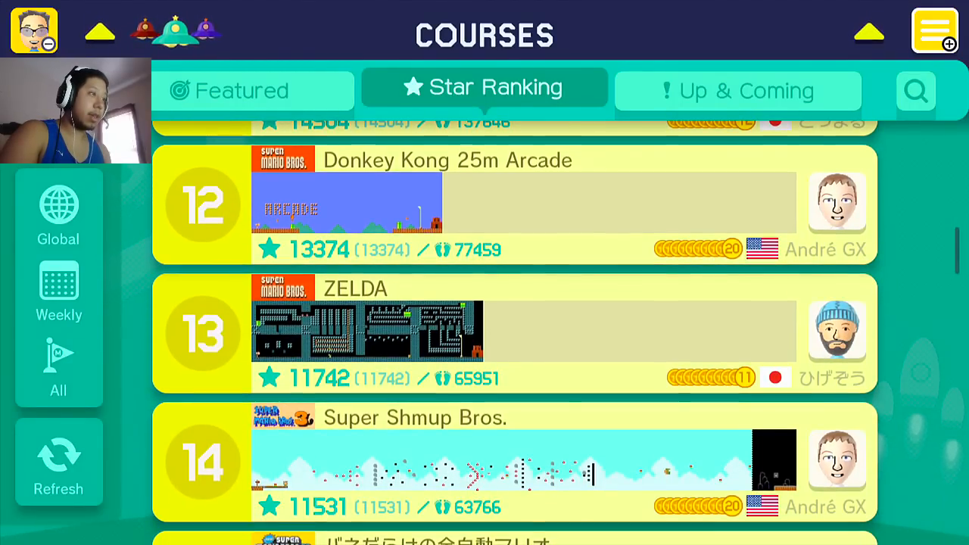
pyautogui.scroll(-3)
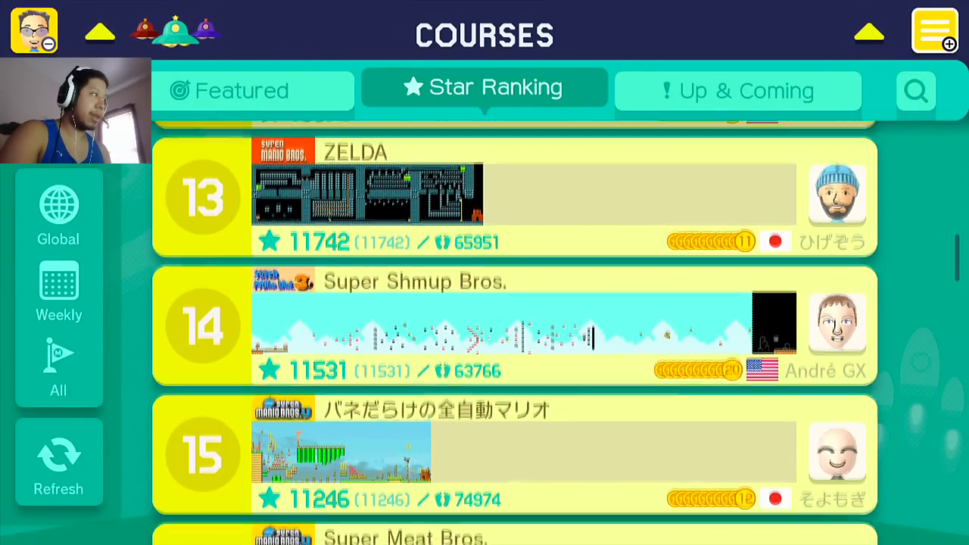
pyautogui.scroll(-3)
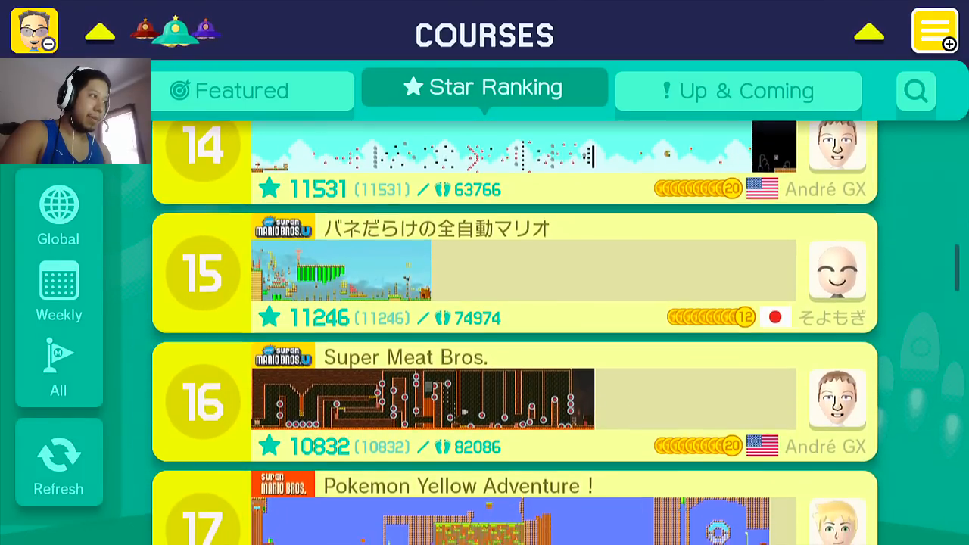
pyautogui.scroll(-3)
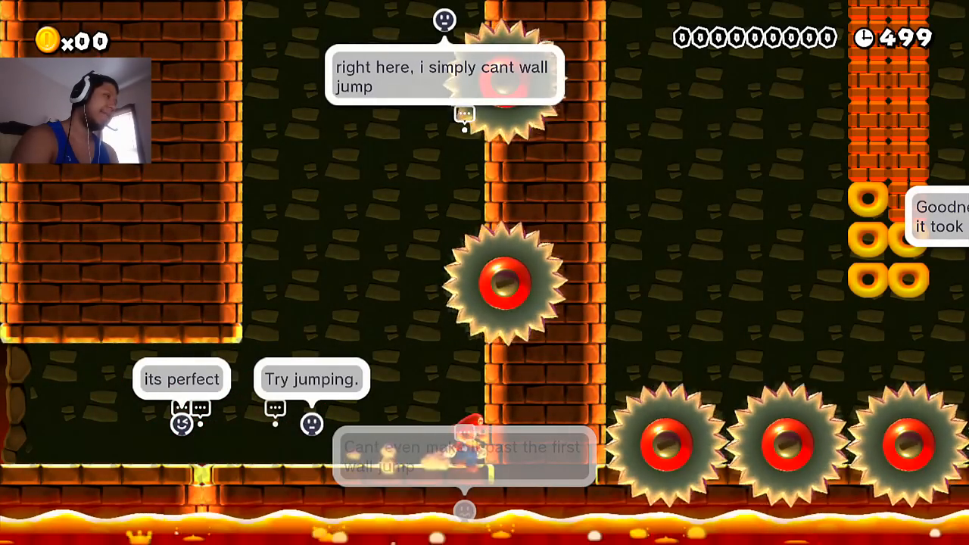
# Step: Retry Super Meat Bros. from the start after another death
pyautogui.press('space')
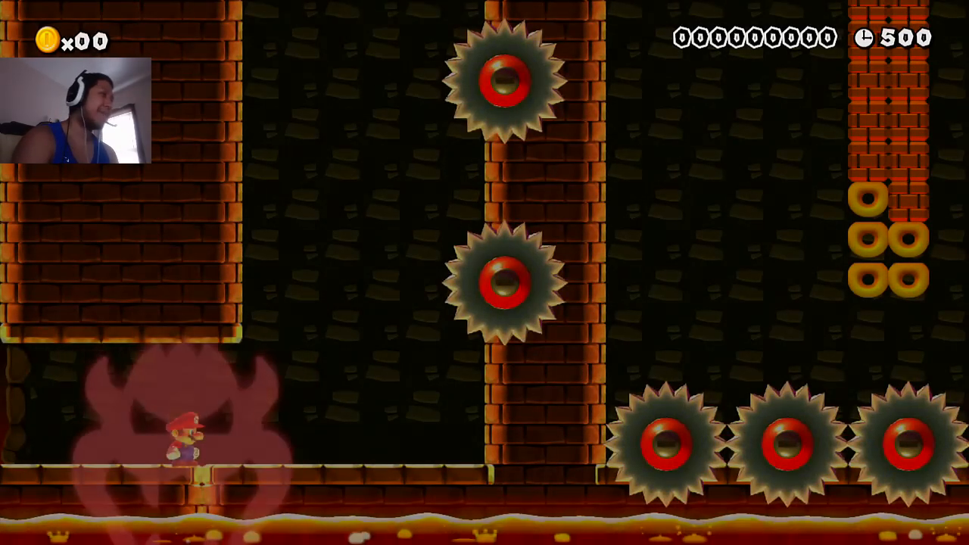
# Step: Move Mario right near the opening wall, then pause Super Meat Bros
pyautogui.press('Right')
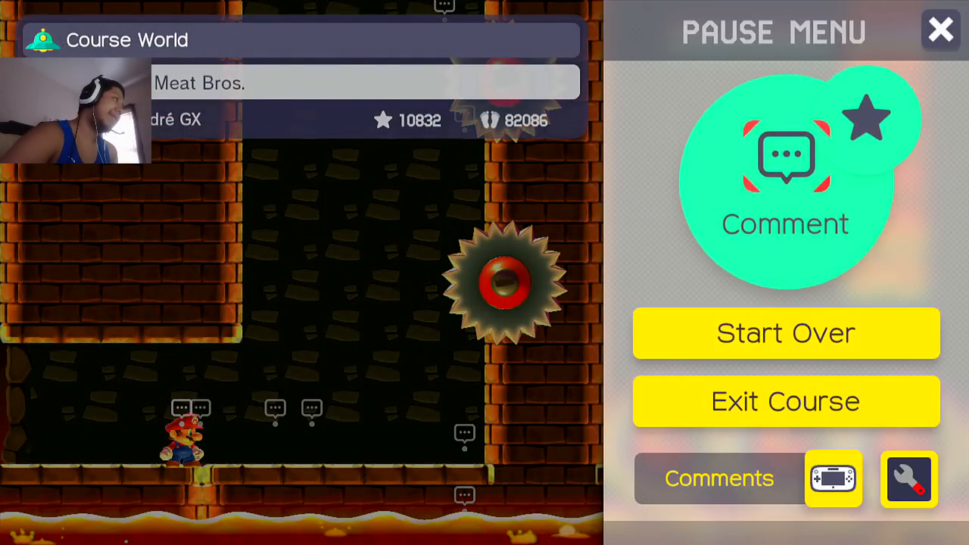
# Step: Give Super Meat Bros. a star and exit the course to Star Ranking
pyautogui.click(866, 119)
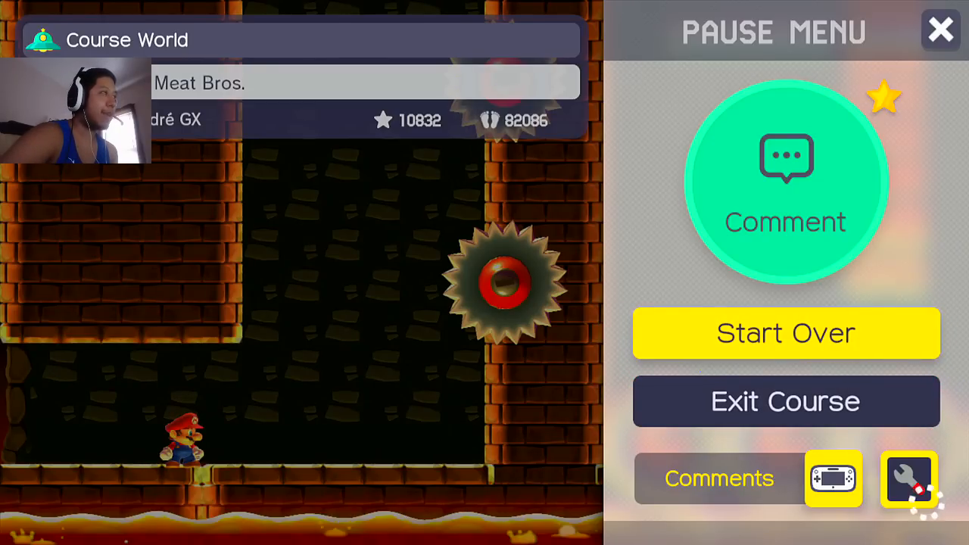
pyautogui.click(784, 401)
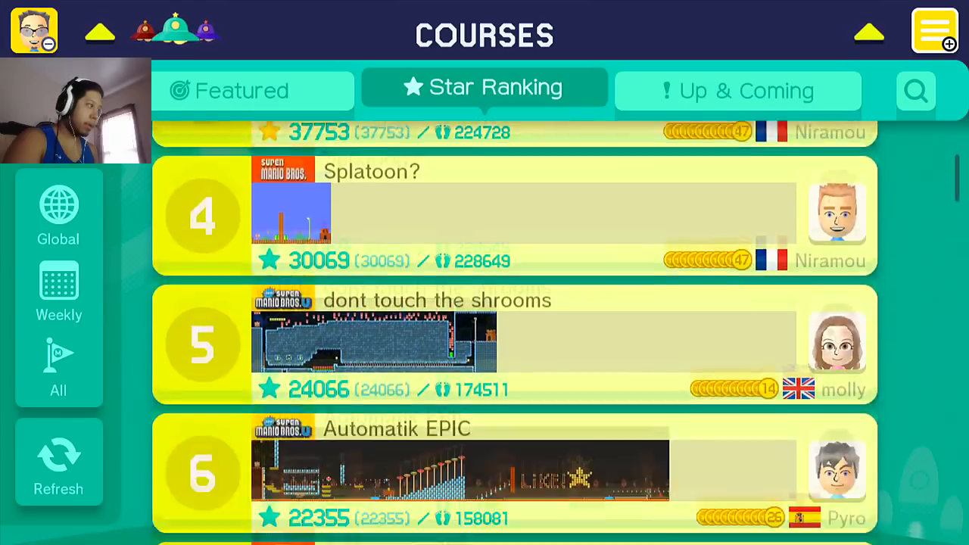
# Step: Scroll down to rank 14, Super Shmup Bros., and expand its details
pyautogui.scroll(-3)
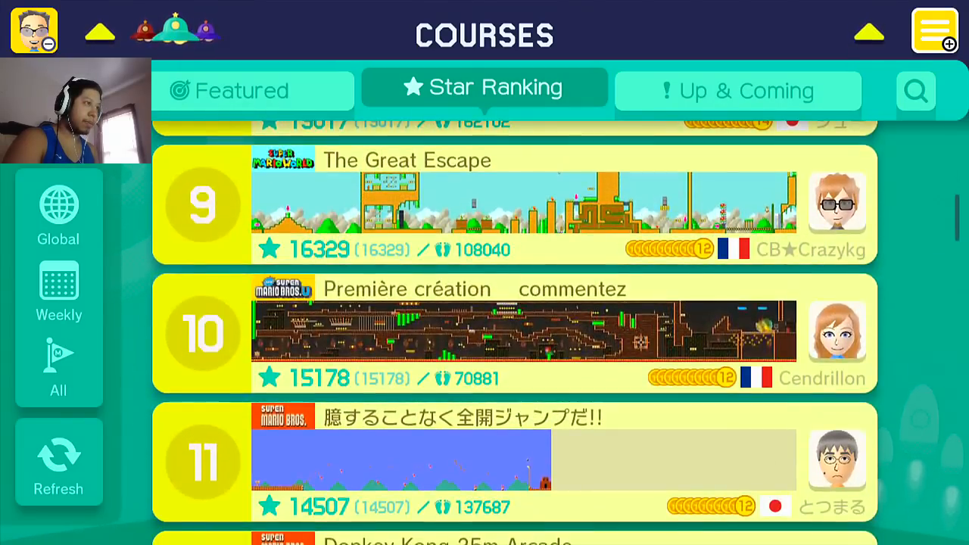
pyautogui.scroll(-3)
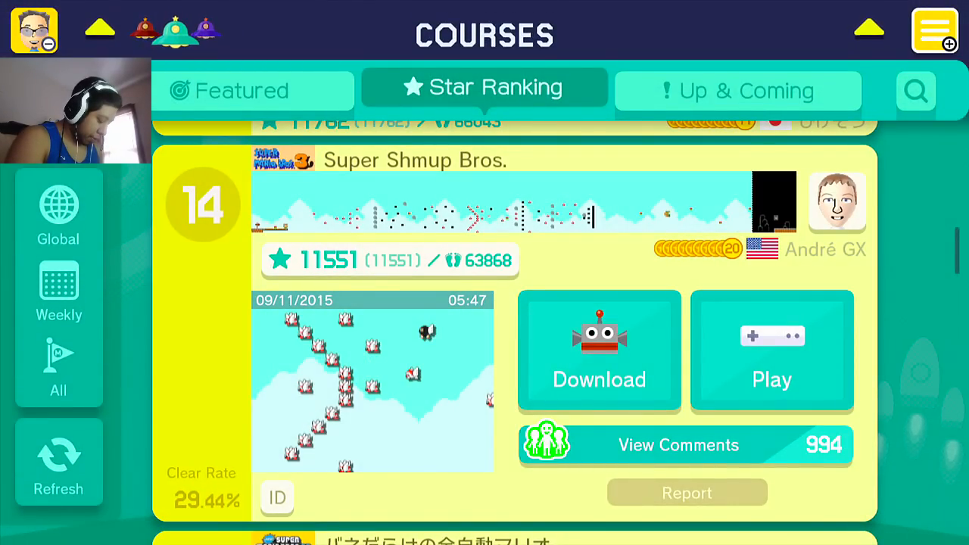
# Step: Scroll past Super Meat Bros. to ranks 21–23, including Jolly Roger Bay N64
pyautogui.scroll(-3)
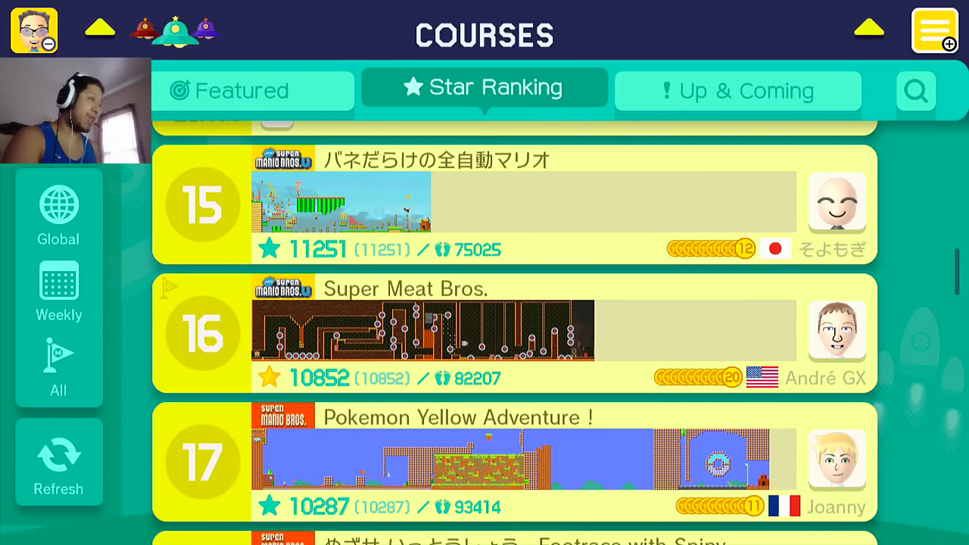
pyautogui.scroll(-3)
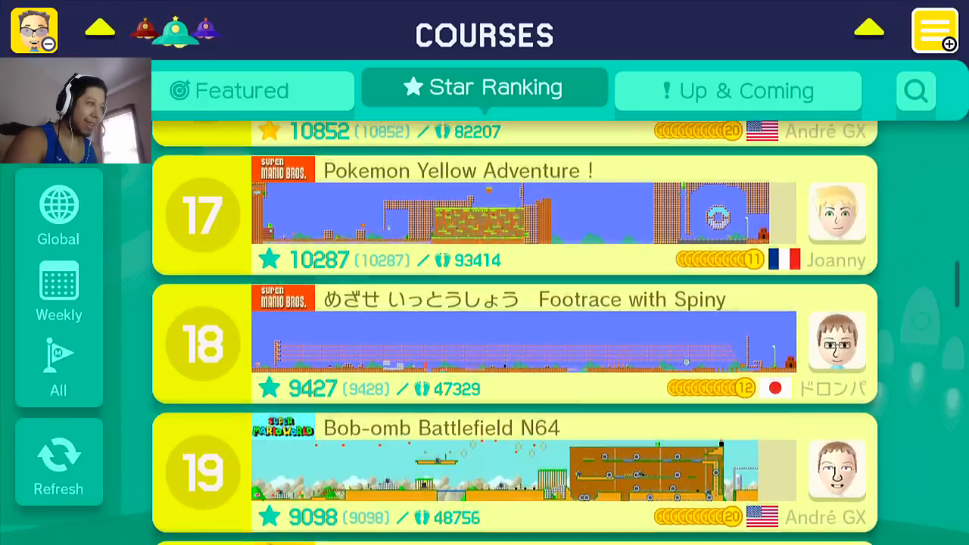
pyautogui.scroll(-3)
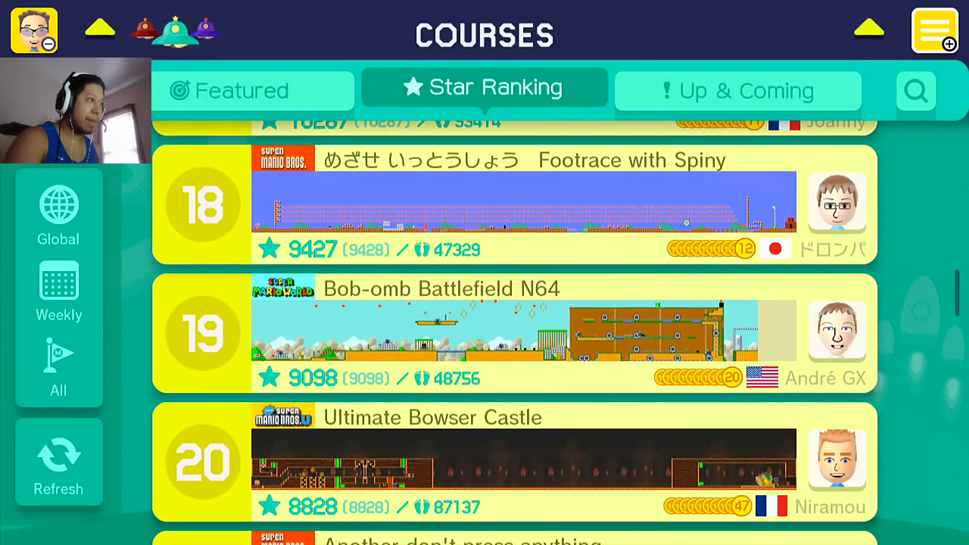
pyautogui.scroll(-3)
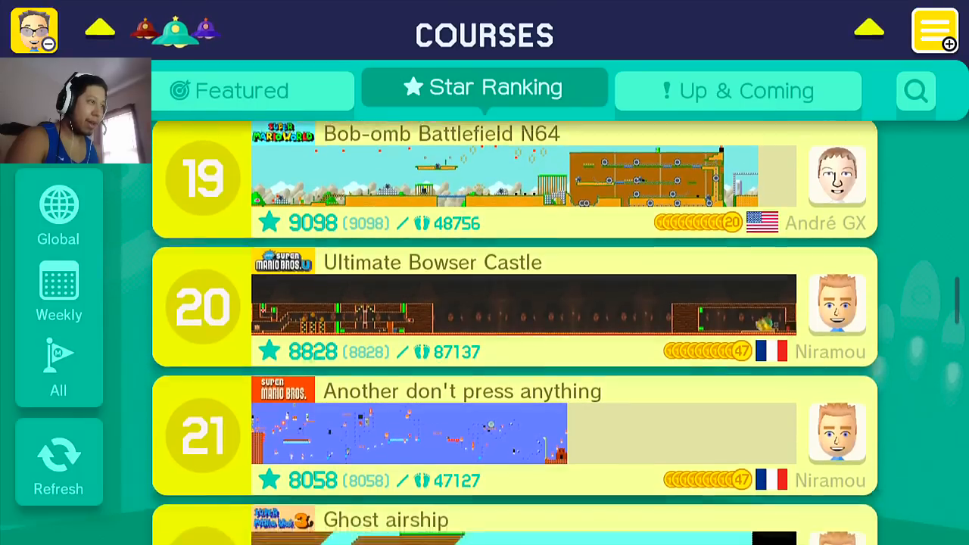
pyautogui.scroll(-3)
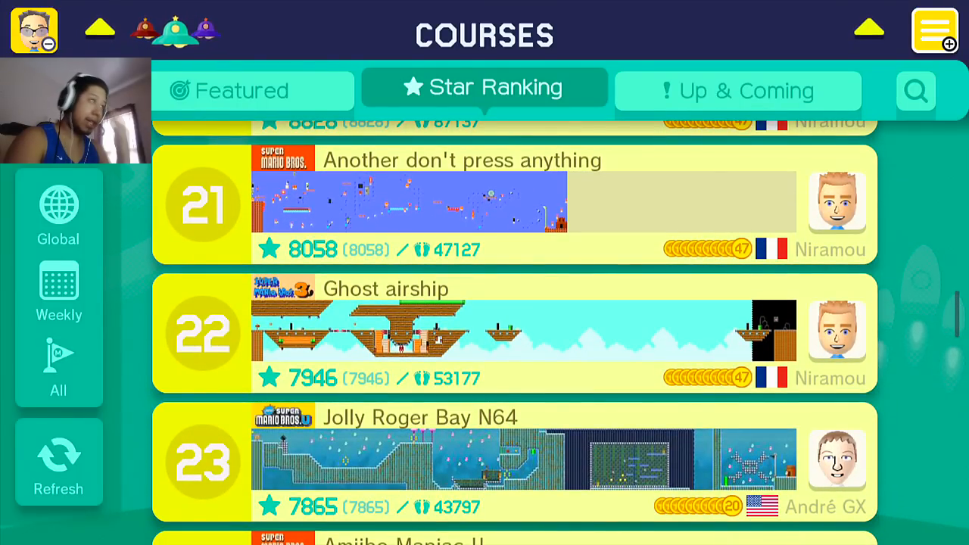